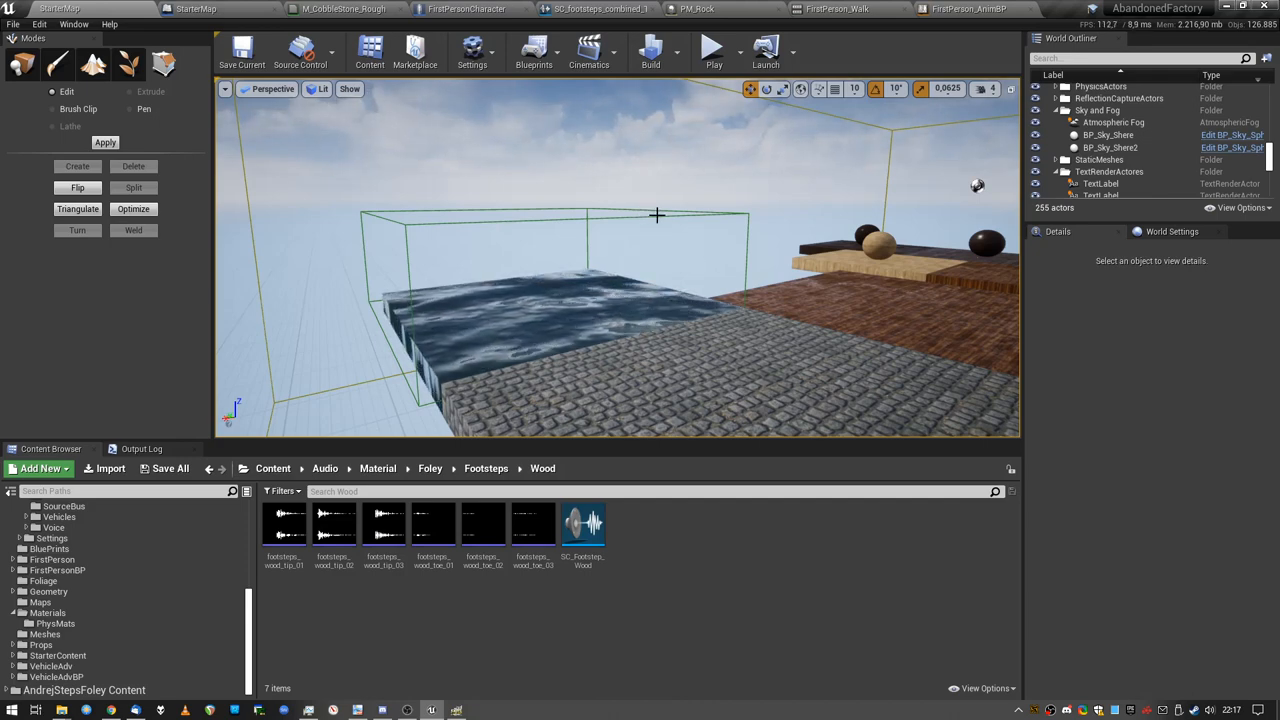
# Step: Switch to the FirstPerson_Walk animation to view its alternating Foley and Footstep notifies
pyautogui.click(1100, 155)
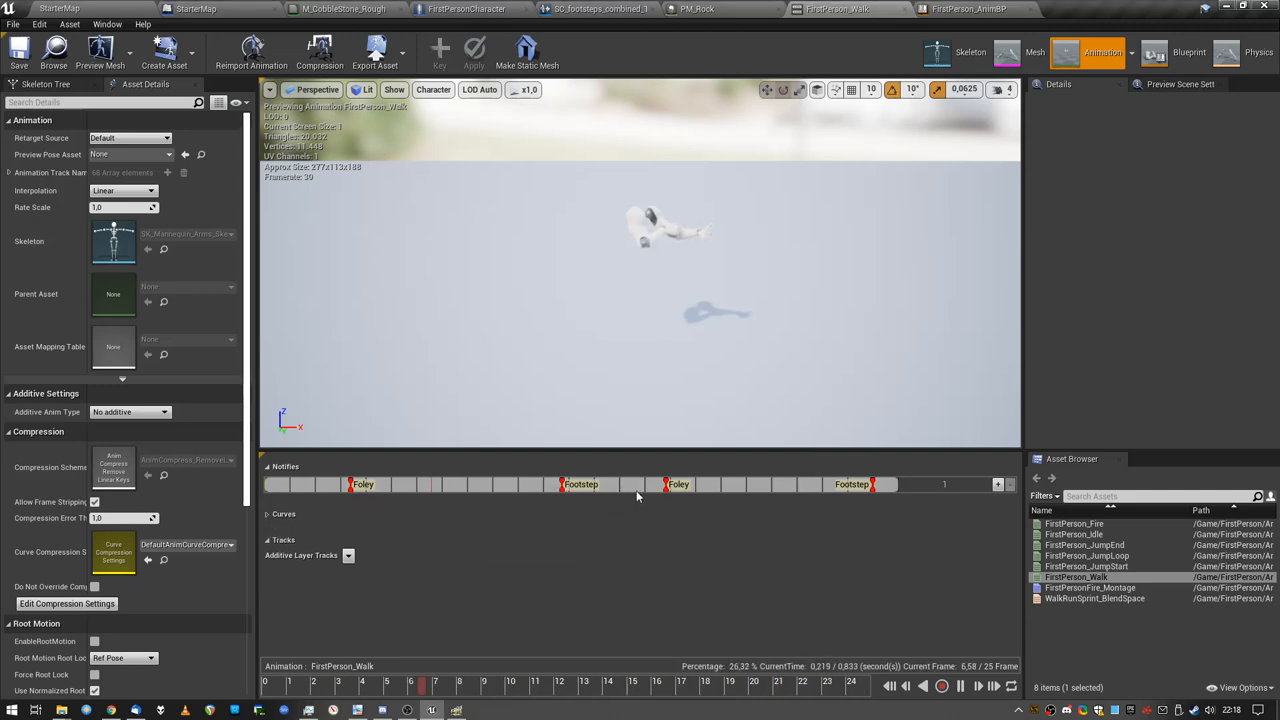
# Step: Switch to the FirstPerson_AnimBP Event Graph showing the AnimNotify_Footstep cast to FirstPersonCharacter
pyautogui.click(967, 9)
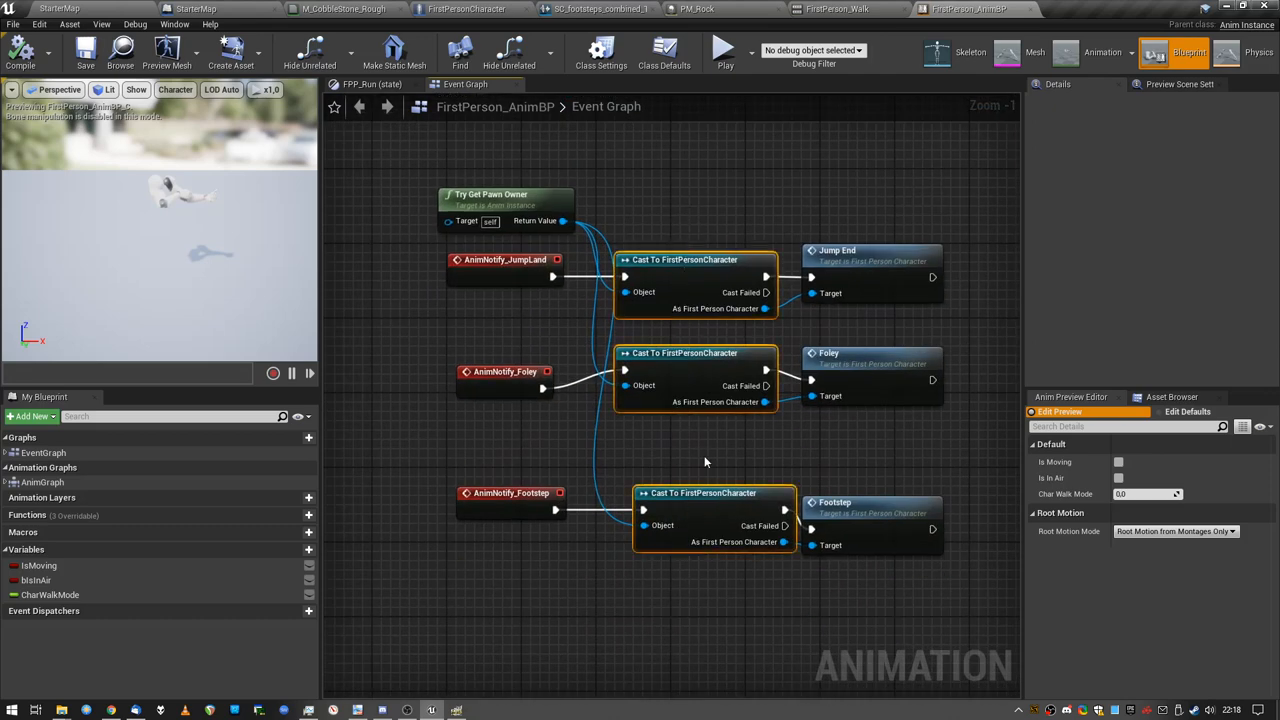
pyautogui.moveTo(694, 492)
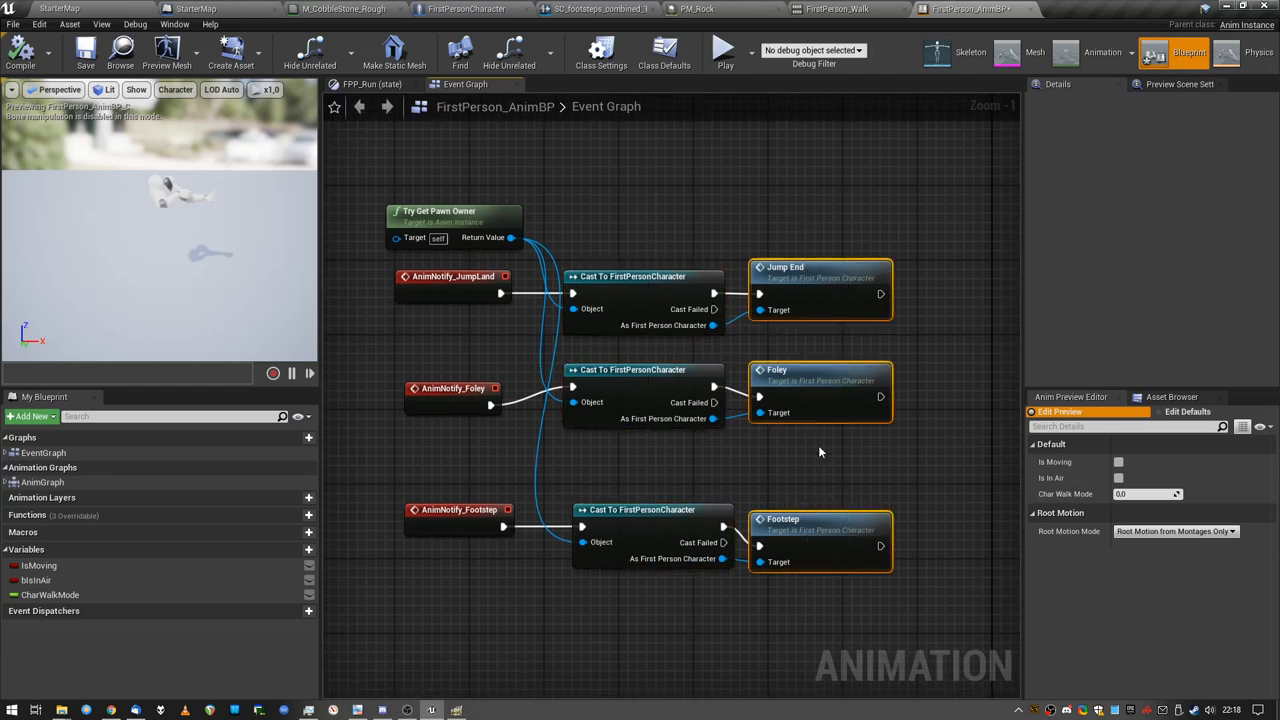
pyautogui.moveTo(520, 285)
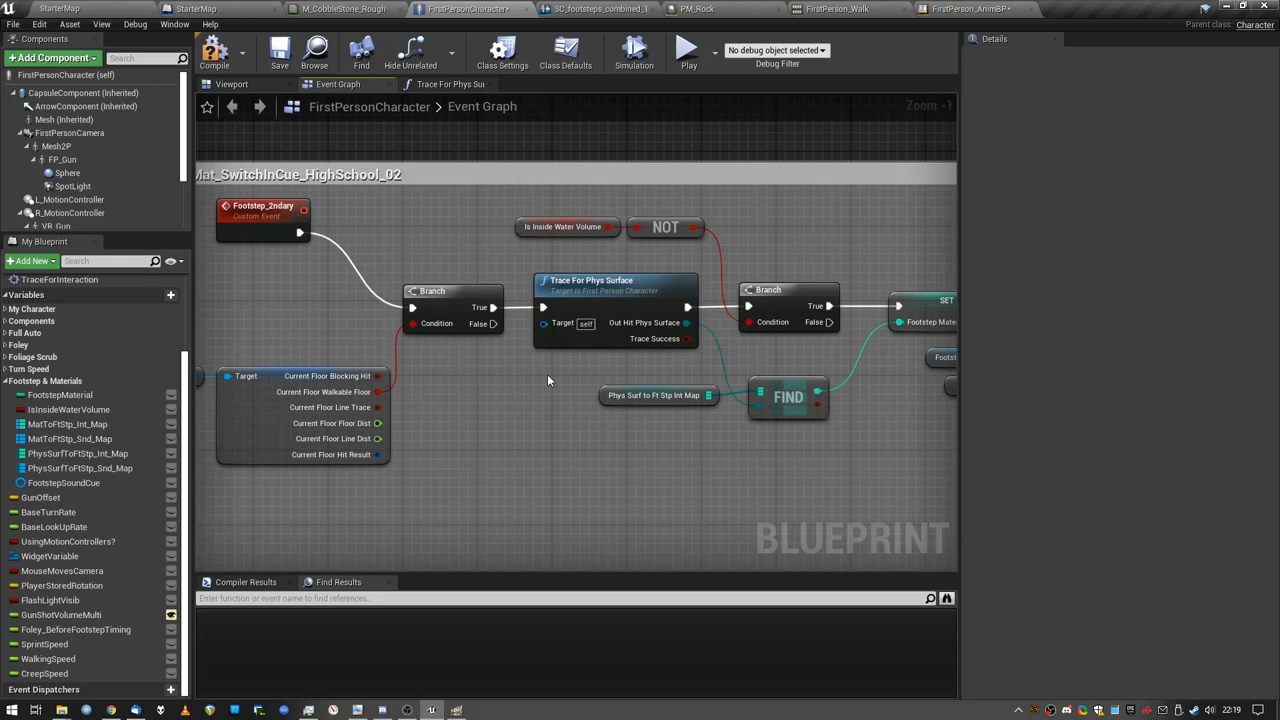
pyautogui.moveTo(610, 290)
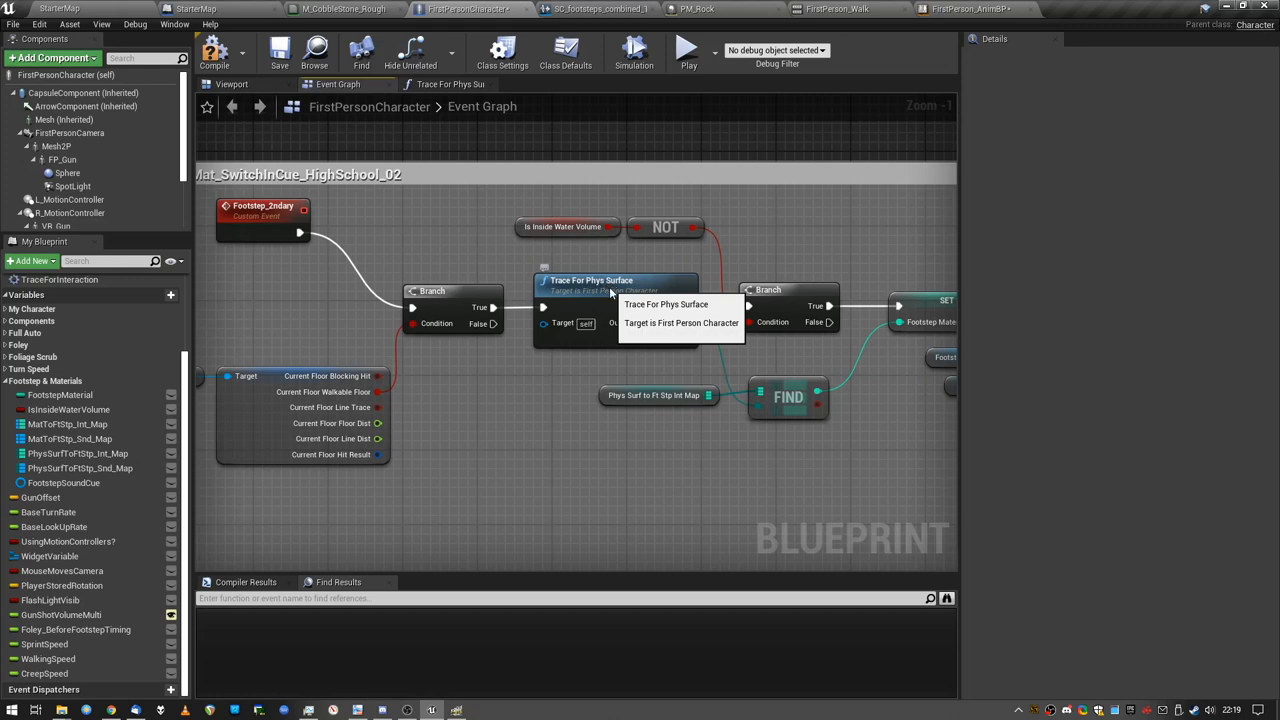
# Step: Select the Trace For Phys Surface node and open its downward LineTraceByChannel function graph
pyautogui.click(590, 280)
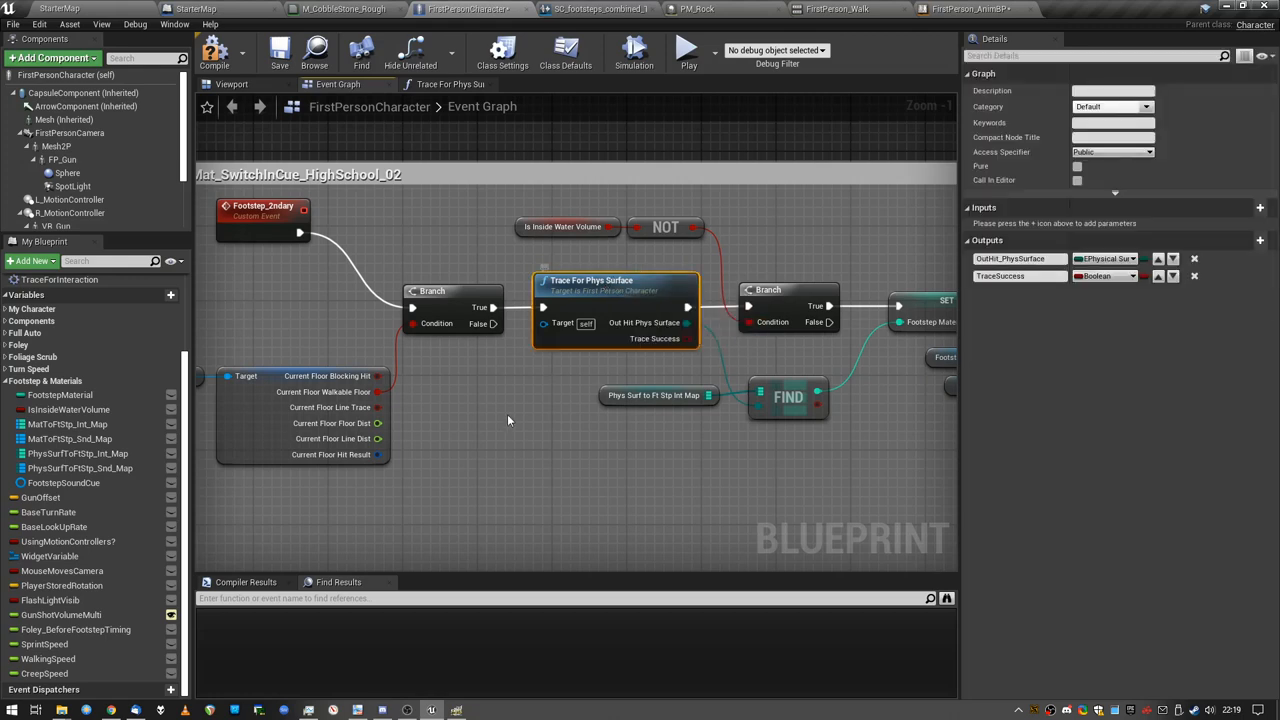
pyautogui.rightClick(425, 343)
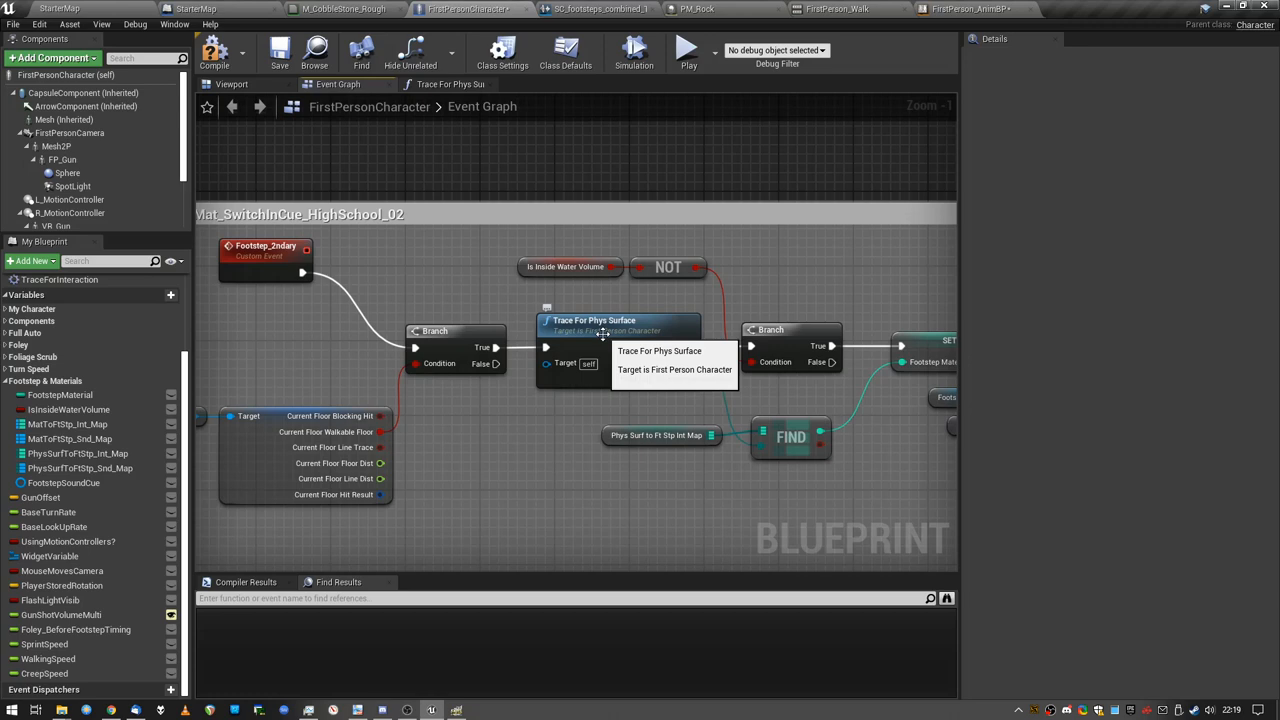
pyautogui.doubleClick(595, 325)
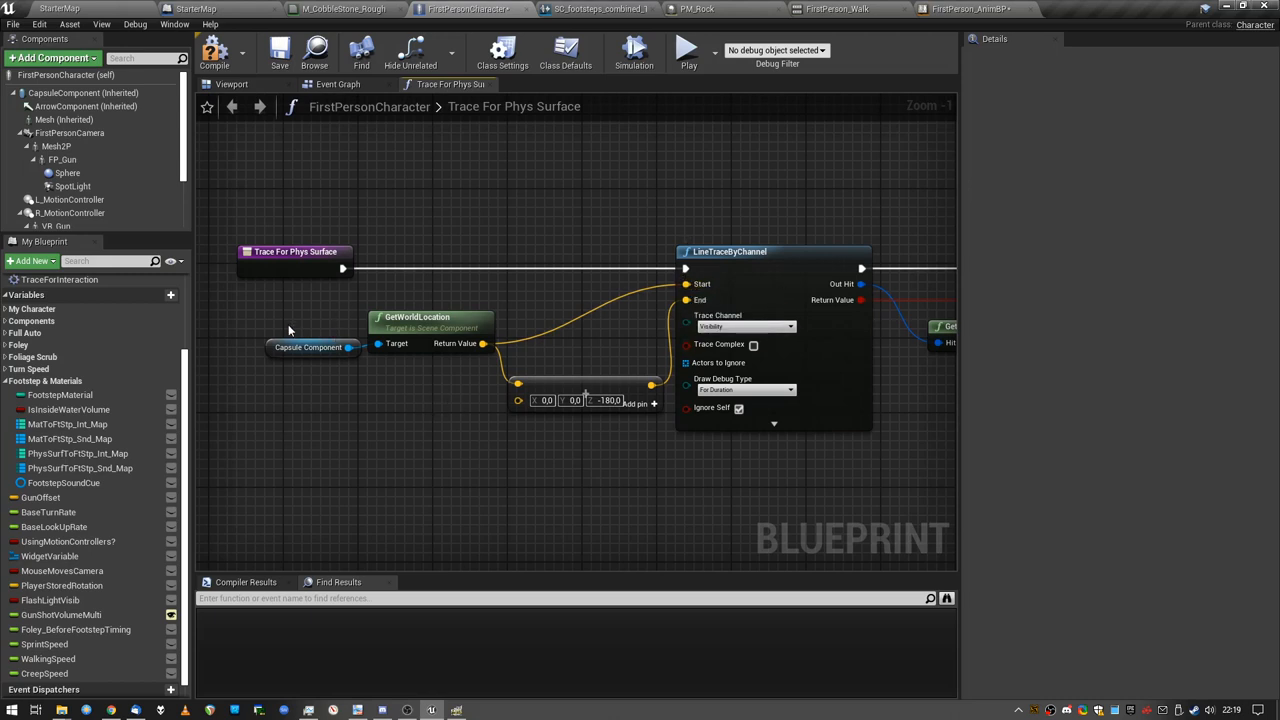
# Step: Return to the StarterMap level to show the FtsptSwitcher water trigger volume
pyautogui.click(81, 92)
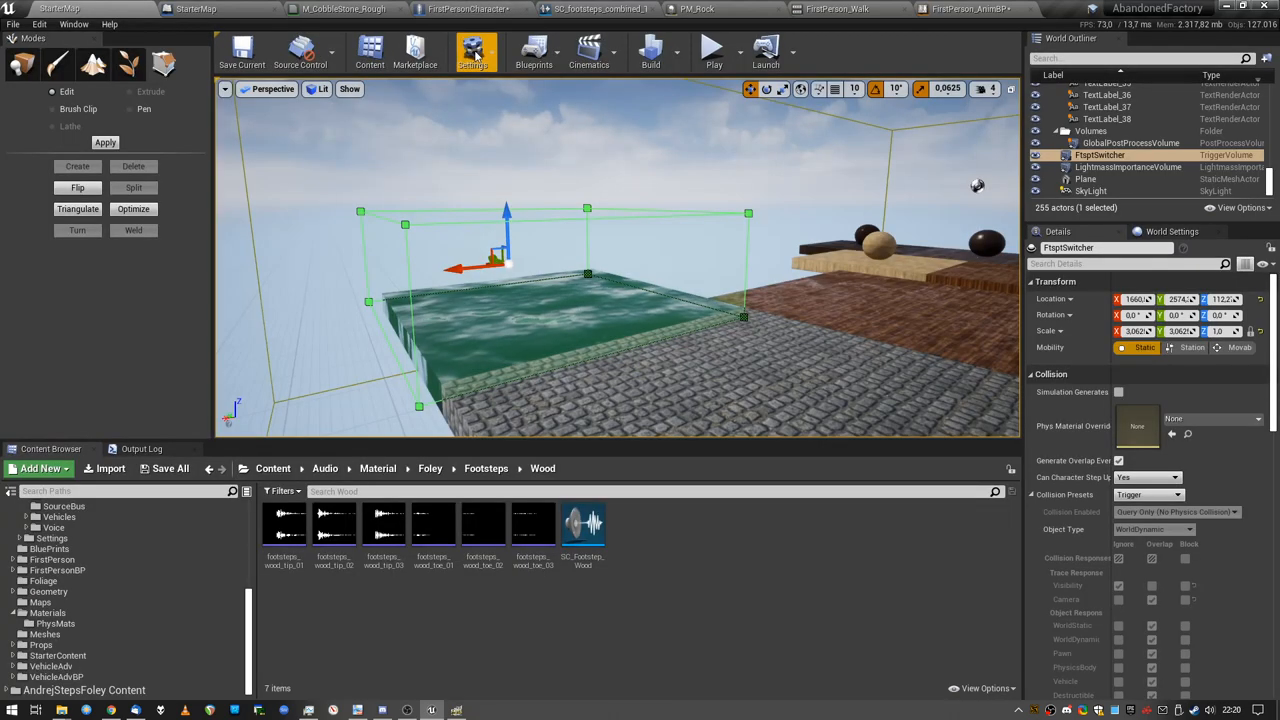
# Step: Open Project Settings and search 'physic' to find the physical surface types
pyautogui.click(472, 50)
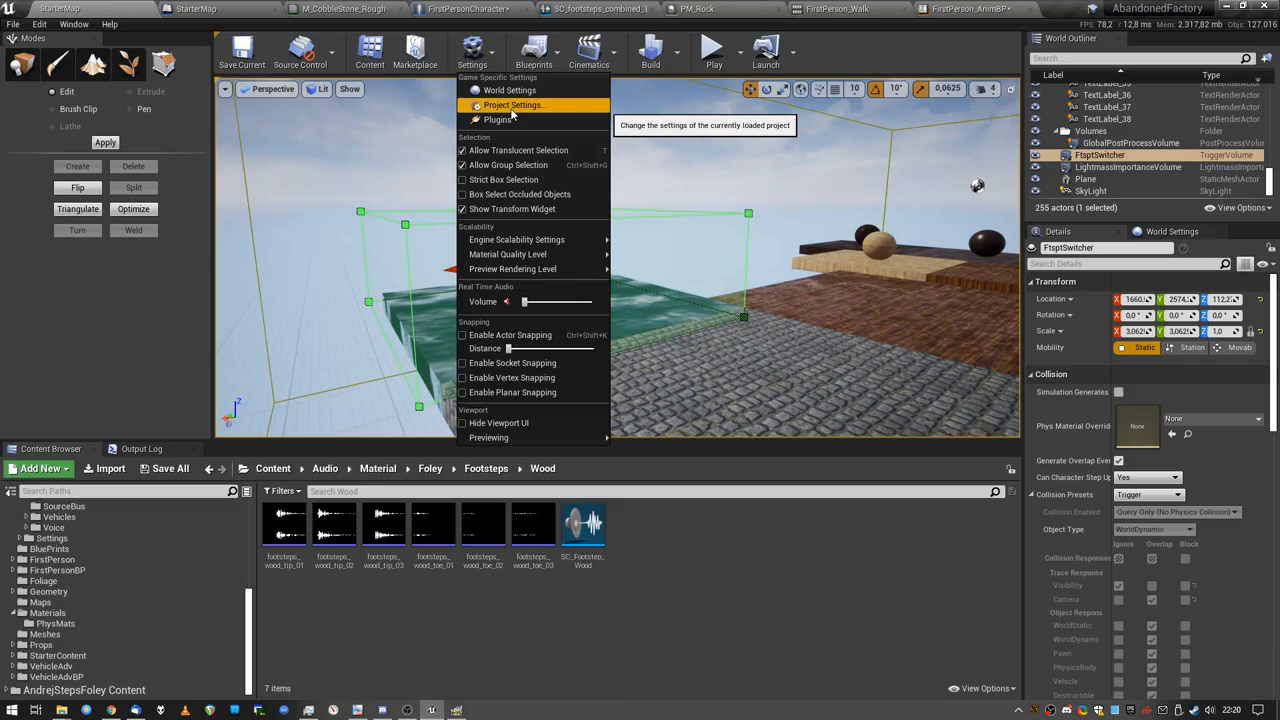
pyautogui.click(513, 105)
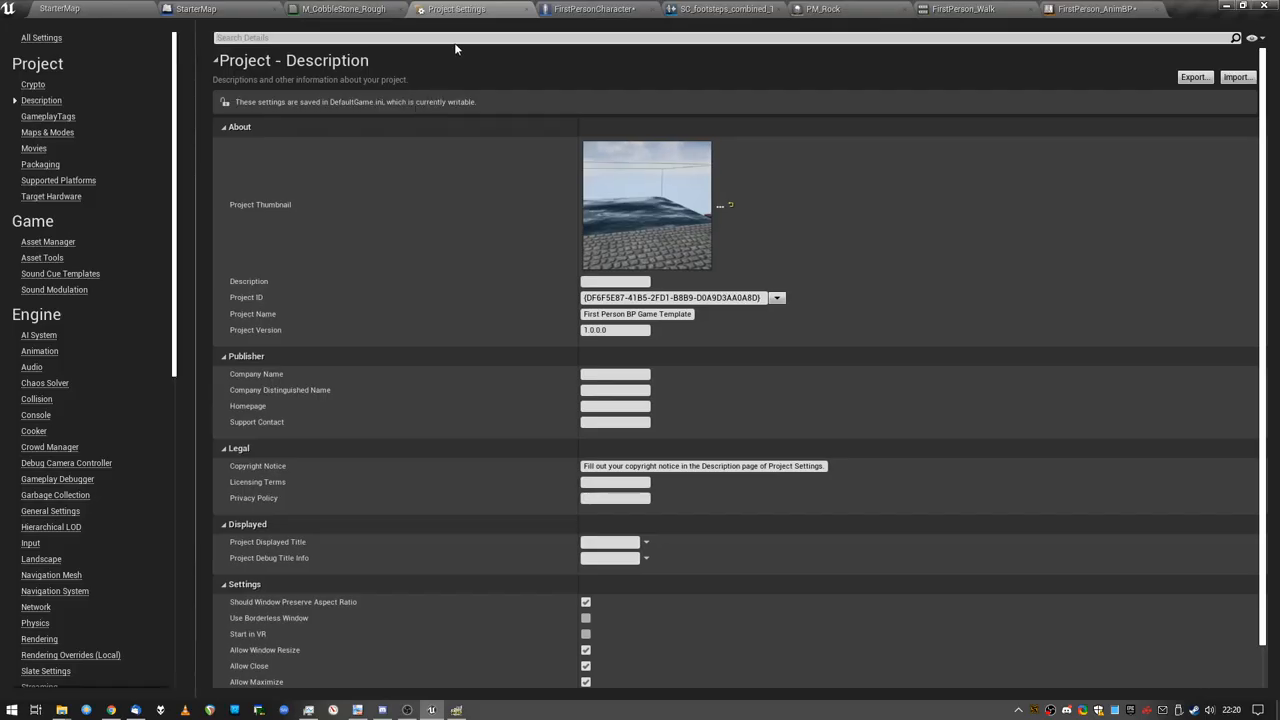
pyautogui.write('physic')
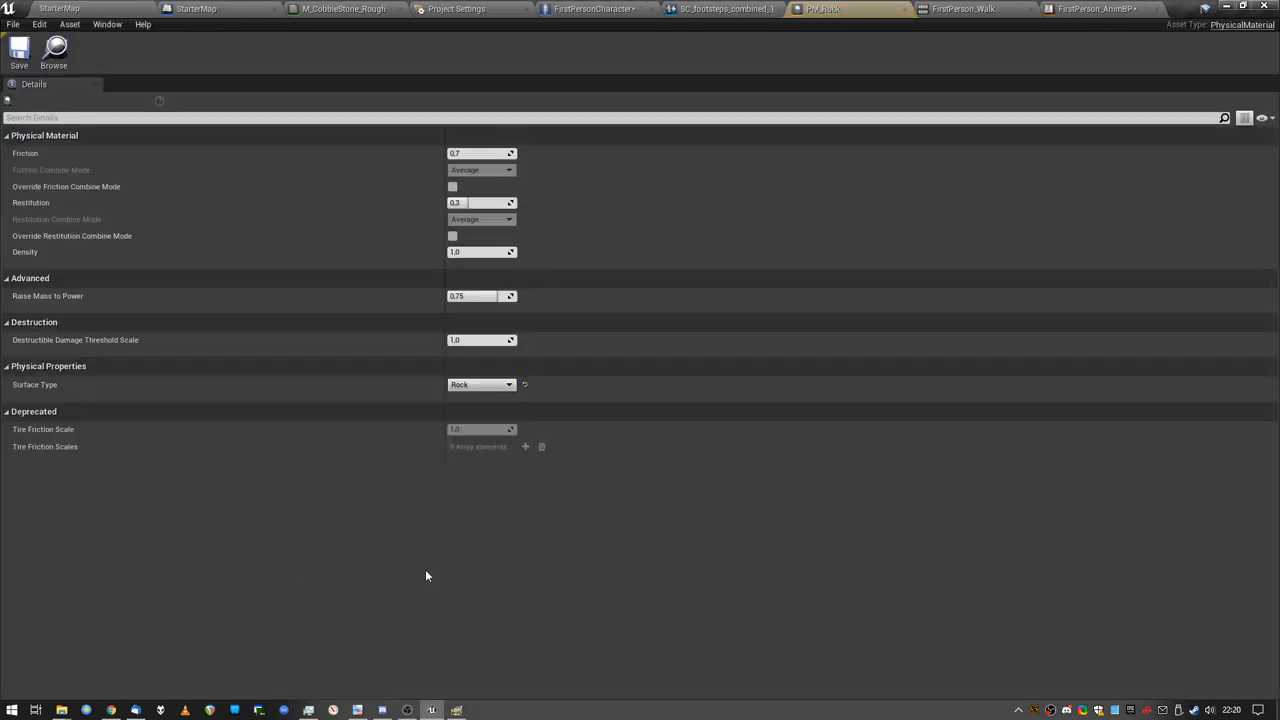
# Step: Check PM_Rock's Surface Type list (Default, Rock, Wood, Water) and keep Rock
pyautogui.click(481, 384)
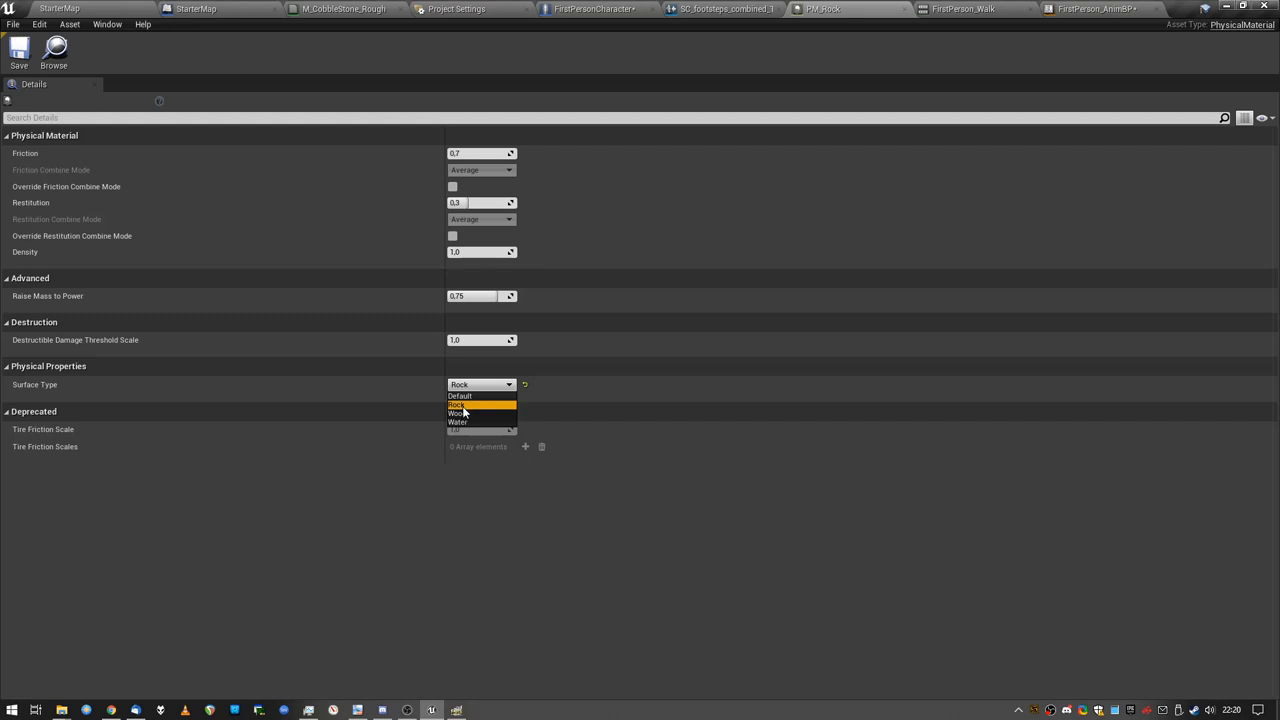
pyautogui.click(457, 405)
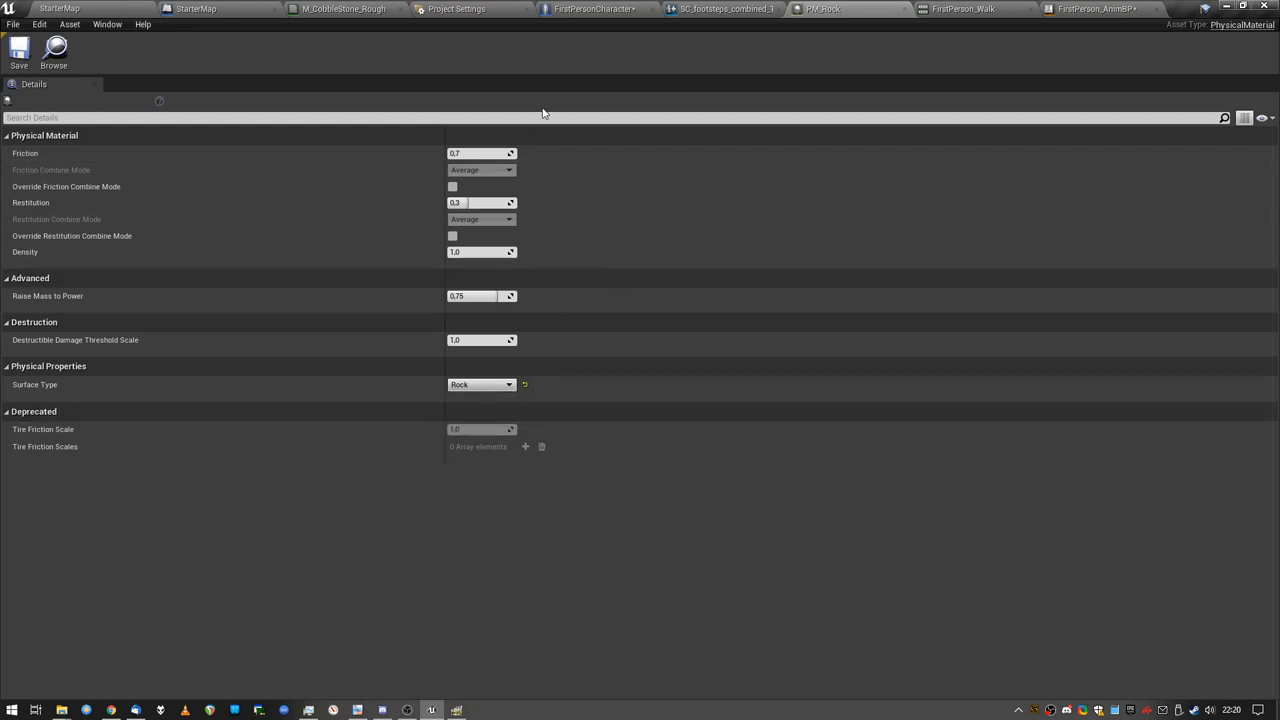
pyautogui.moveTo(462, 41)
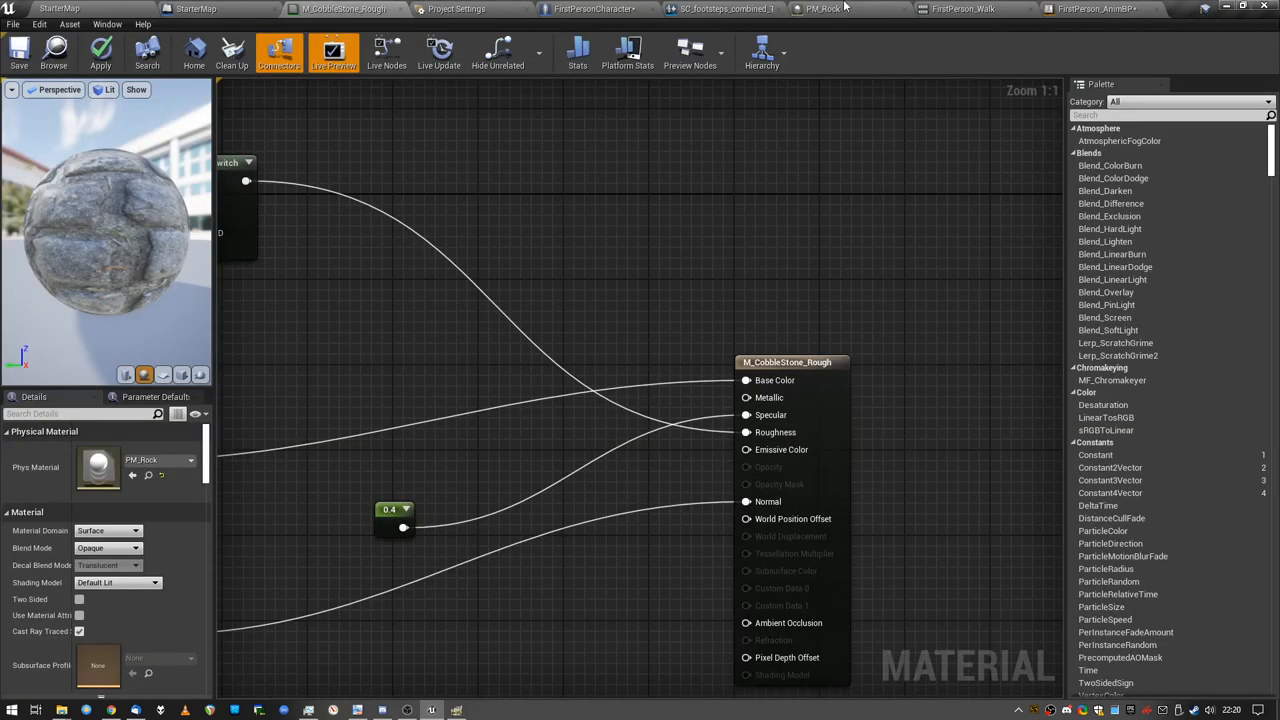
# Step: Return to the cobblestone floor and keep PM_Rock as its material's Phys Material
pyautogui.click(820, 9)
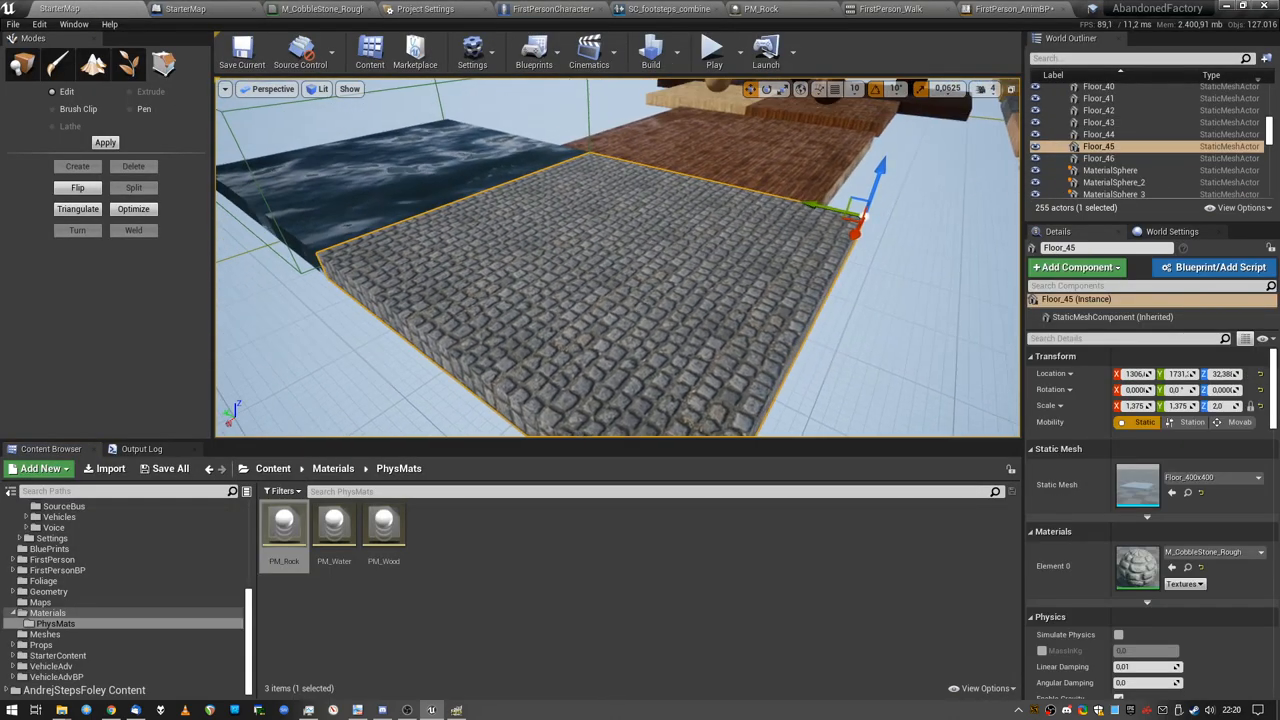
pyautogui.moveTo(1137, 562)
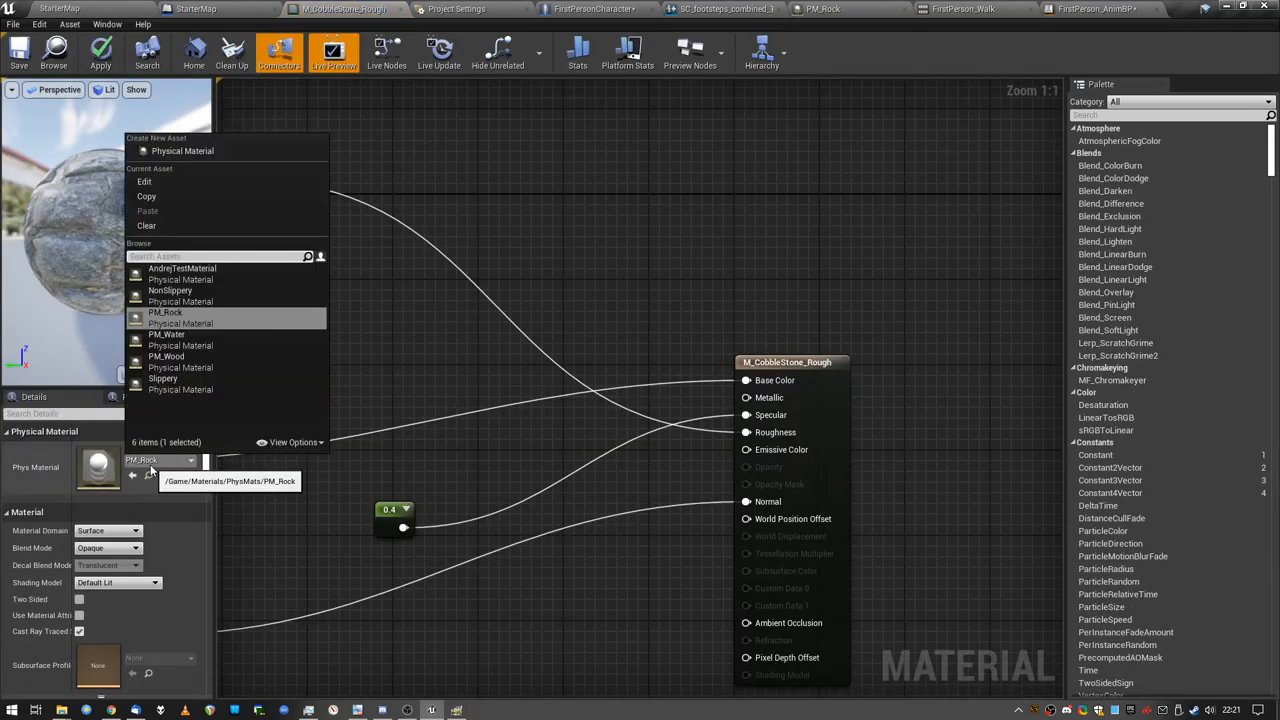
pyautogui.click(165, 312)
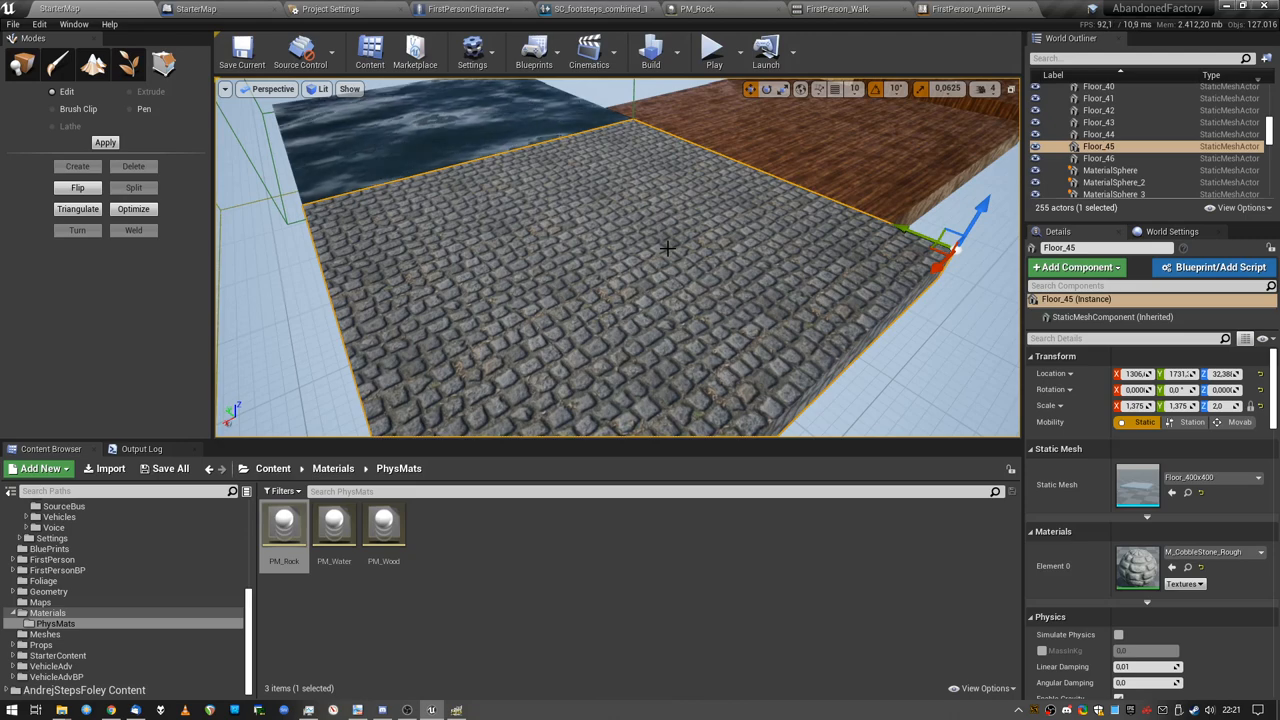
pyautogui.moveTo(600, 8)
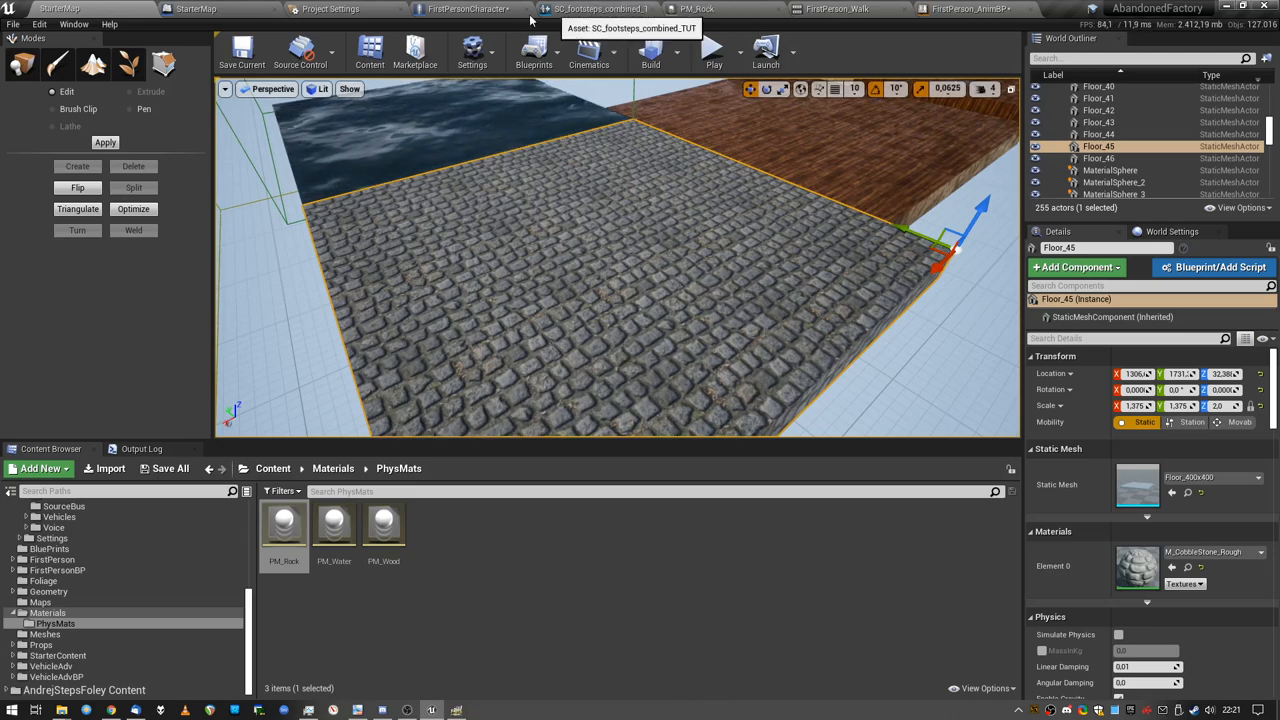
# Step: Open FirstPersonCharacter's Event Graph and inspect the Branch and NOT on Is Inside Water Volume
pyautogui.click(468, 8)
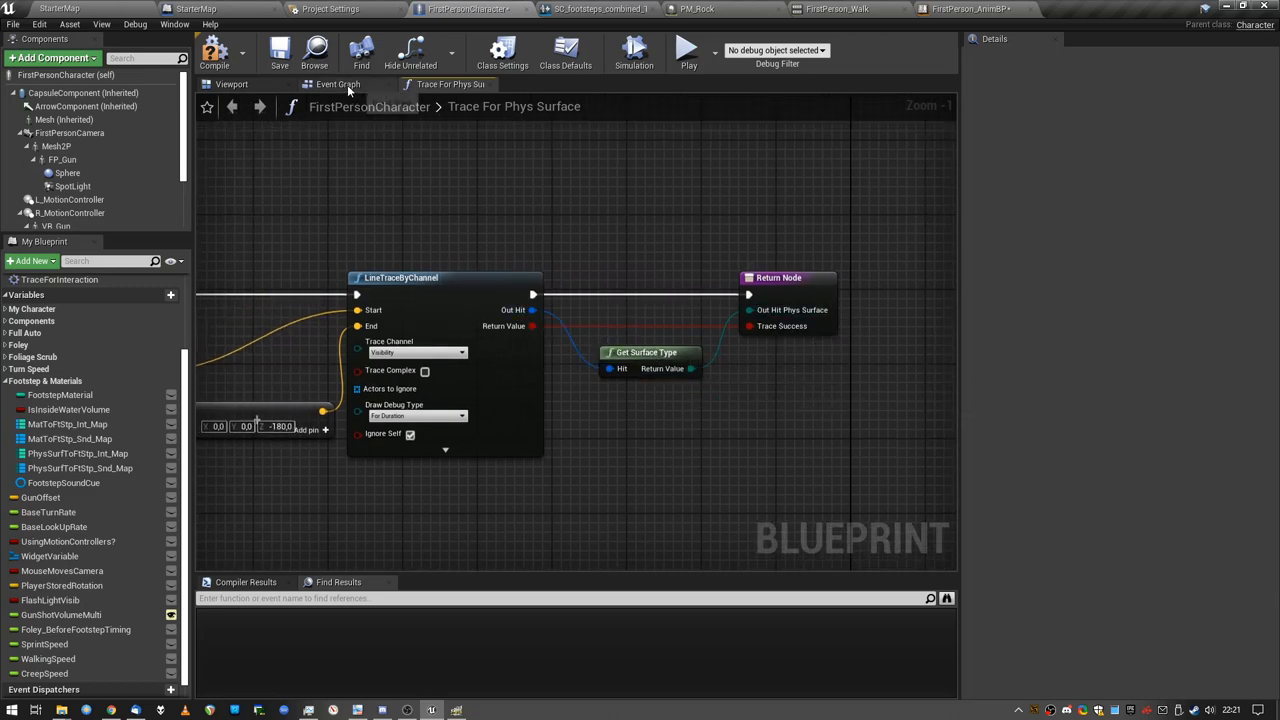
pyautogui.click(337, 84)
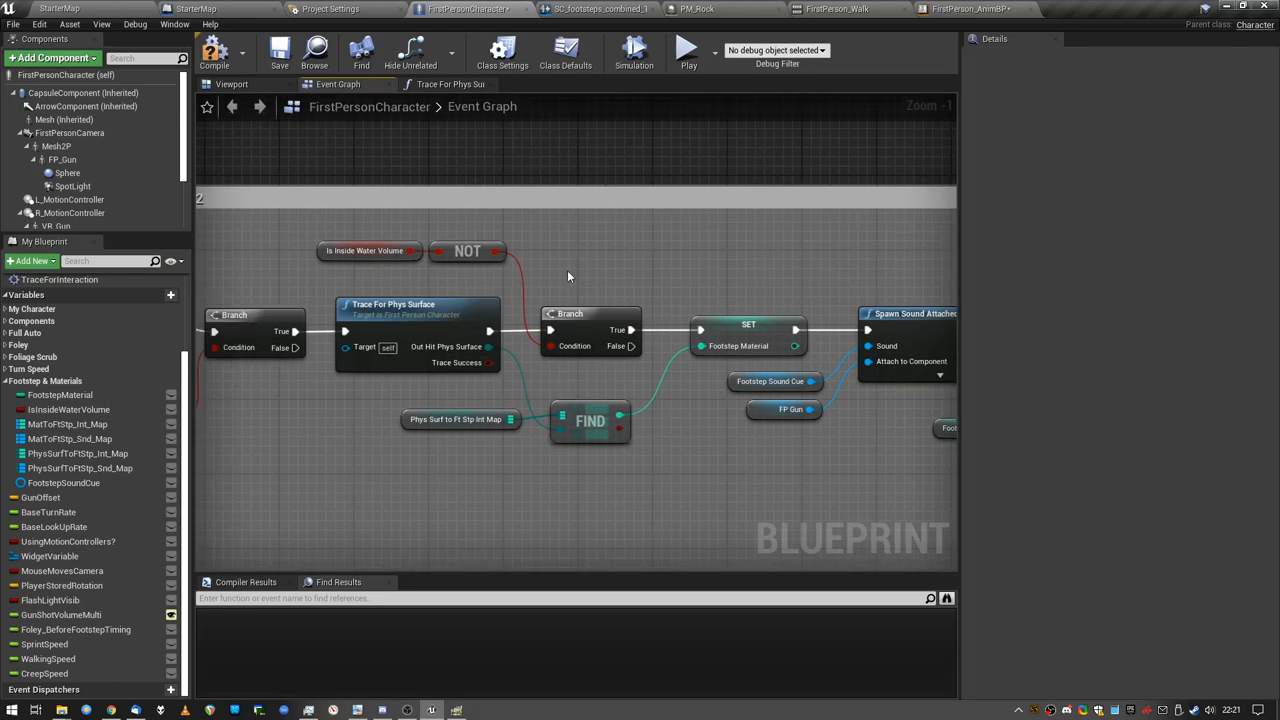
pyautogui.click(590, 330)
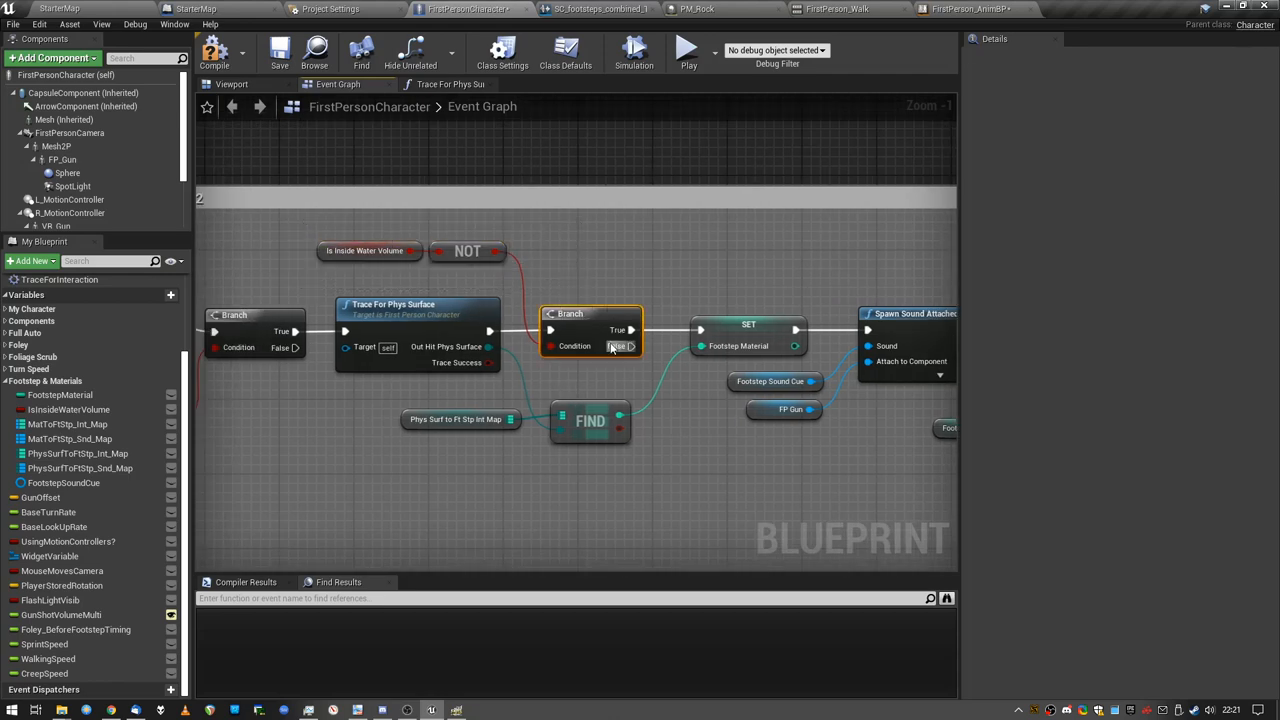
pyautogui.click(467, 251)
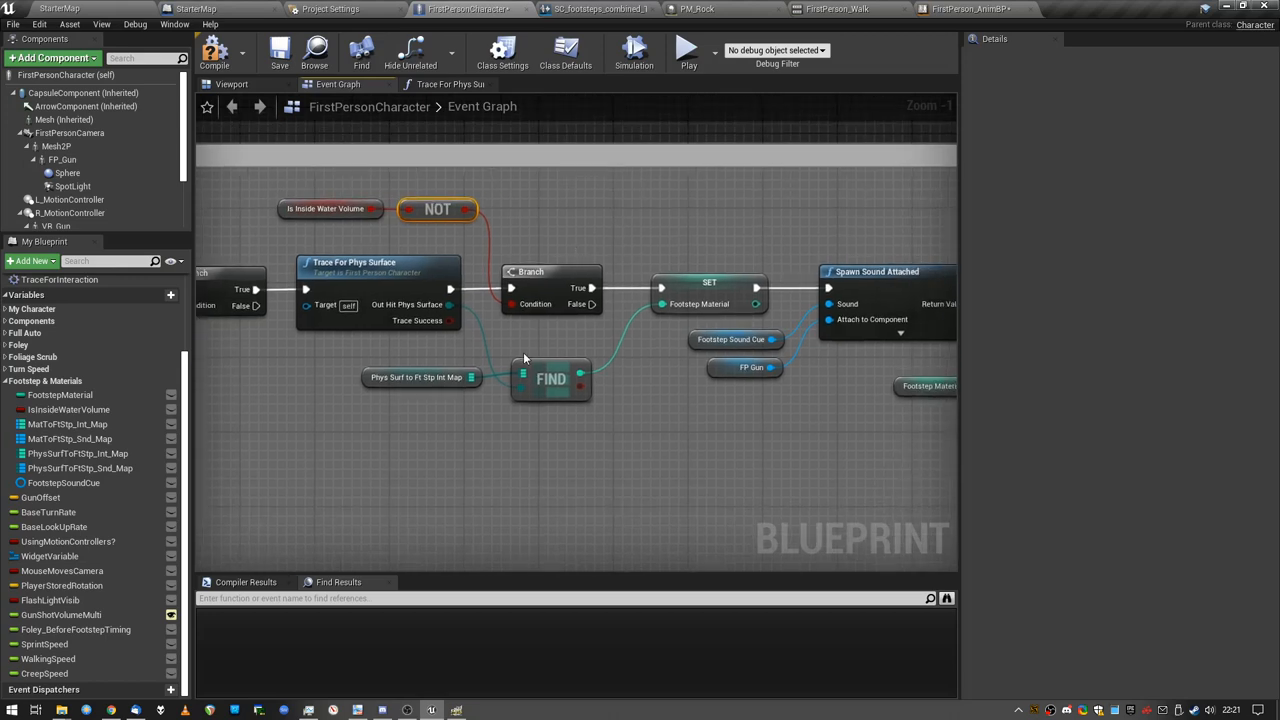
# Step: Select PhysSurfToFtStp_Int_Map and review its default entries, keeping Water as the third key
pyautogui.click(415, 377)
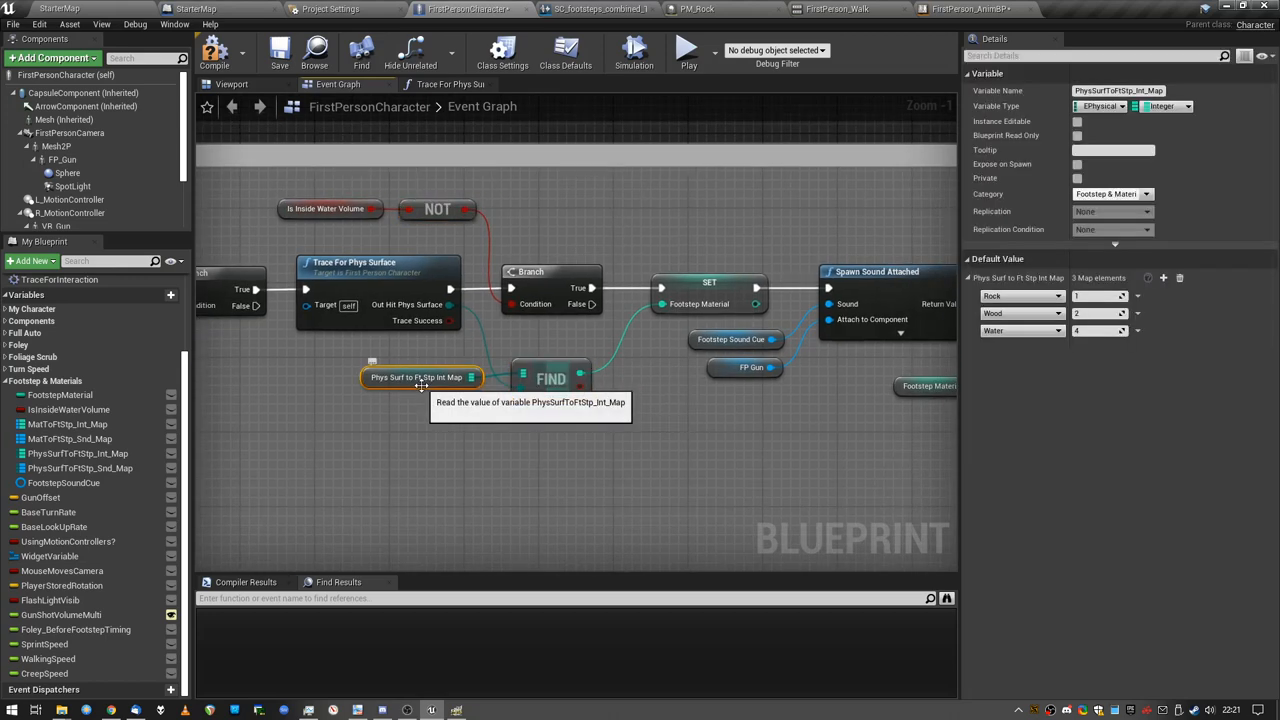
pyautogui.moveTo(1125, 110)
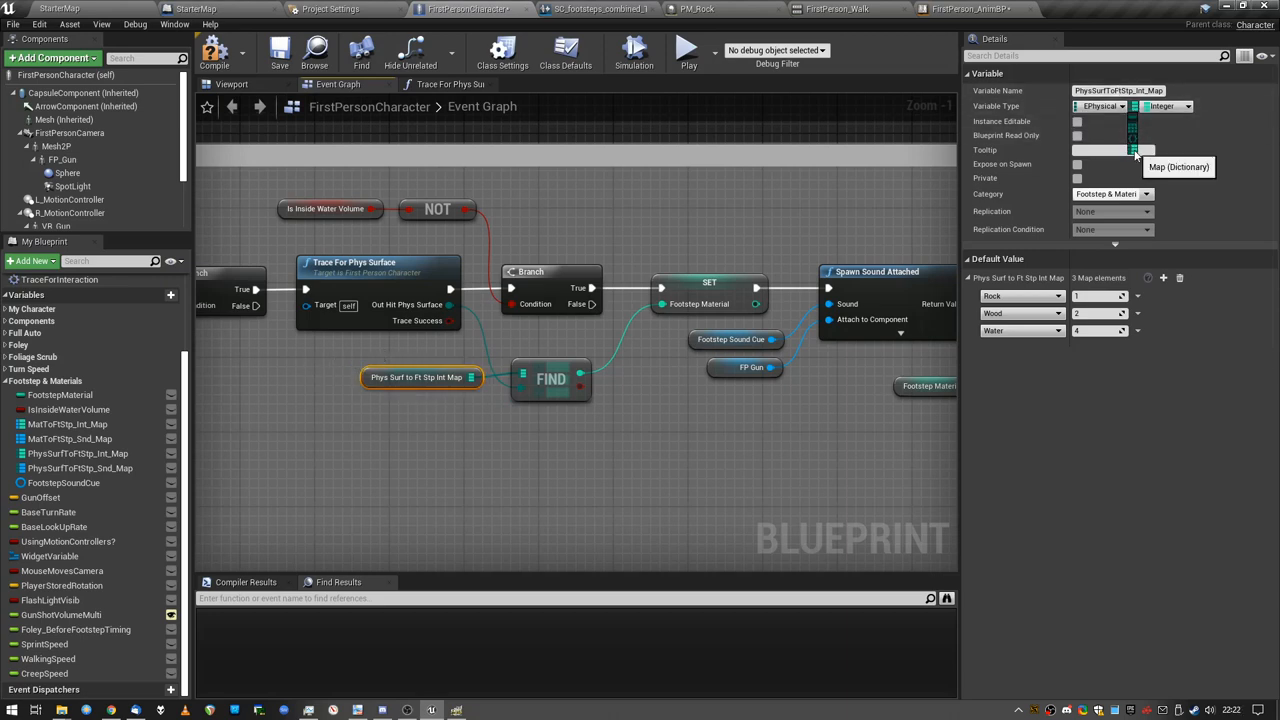
pyautogui.moveTo(1115, 489)
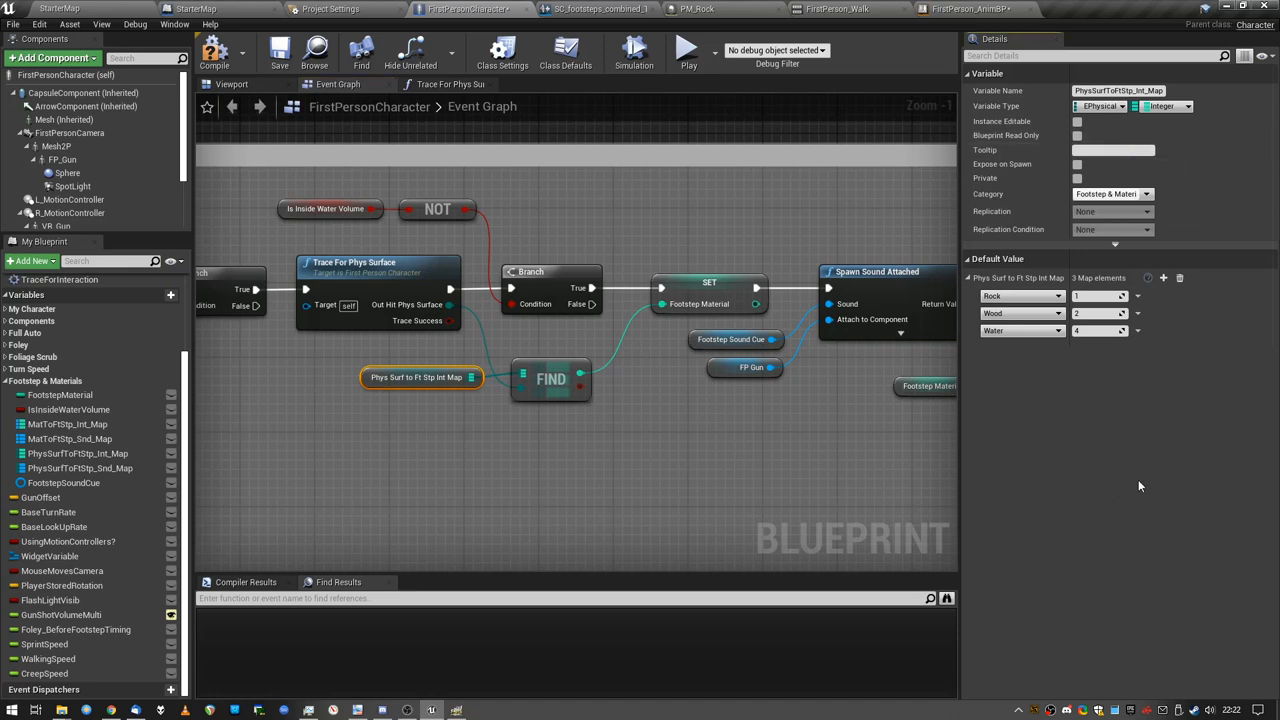
pyautogui.moveTo(606, 387)
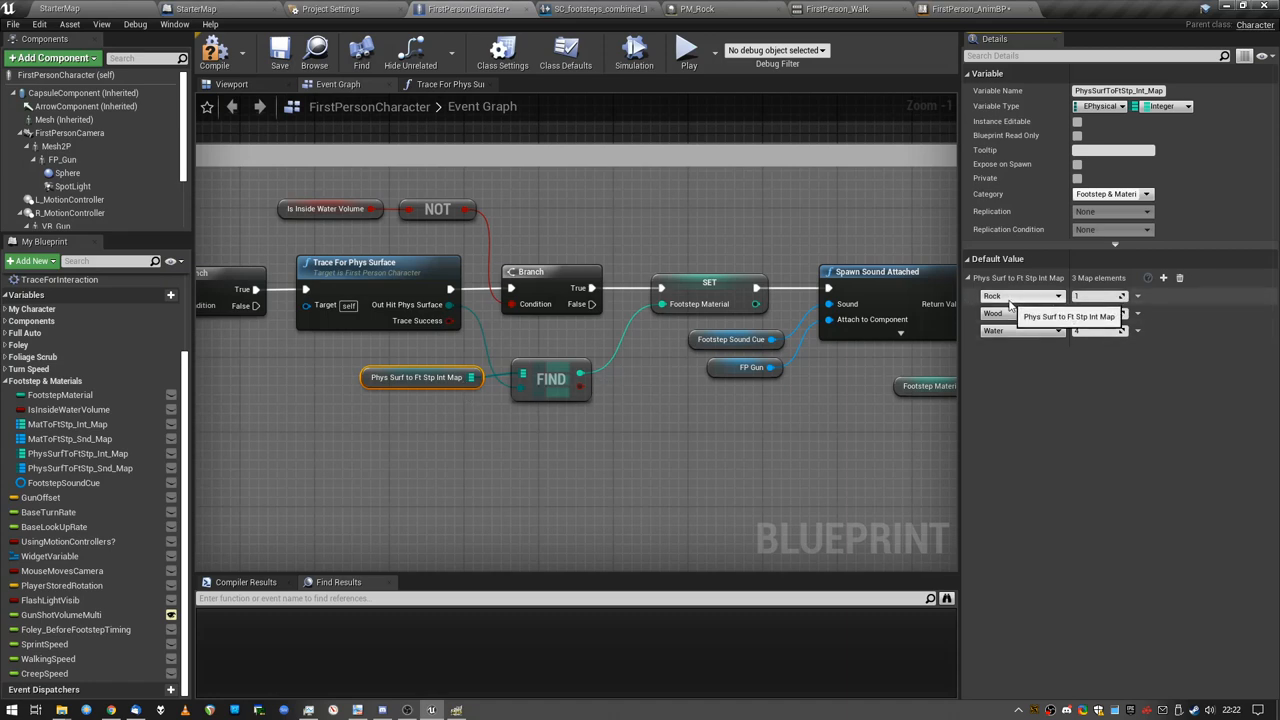
pyautogui.click(1020, 331)
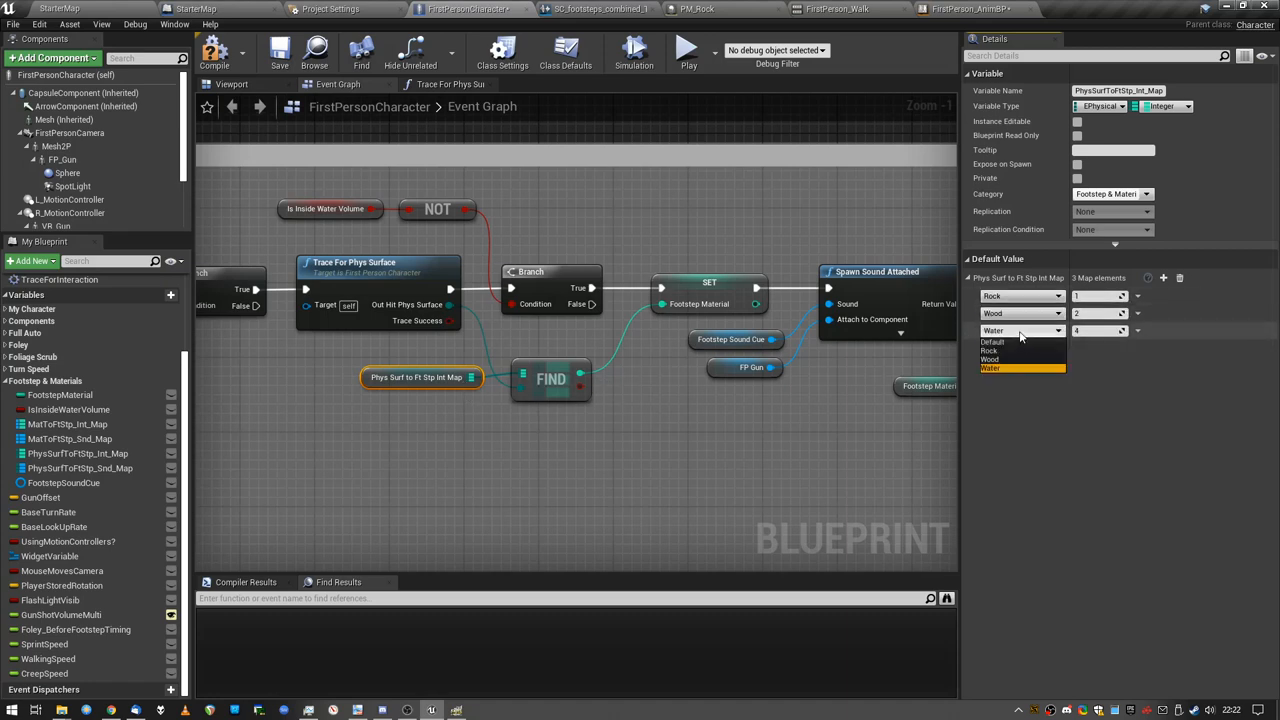
pyautogui.click(990, 368)
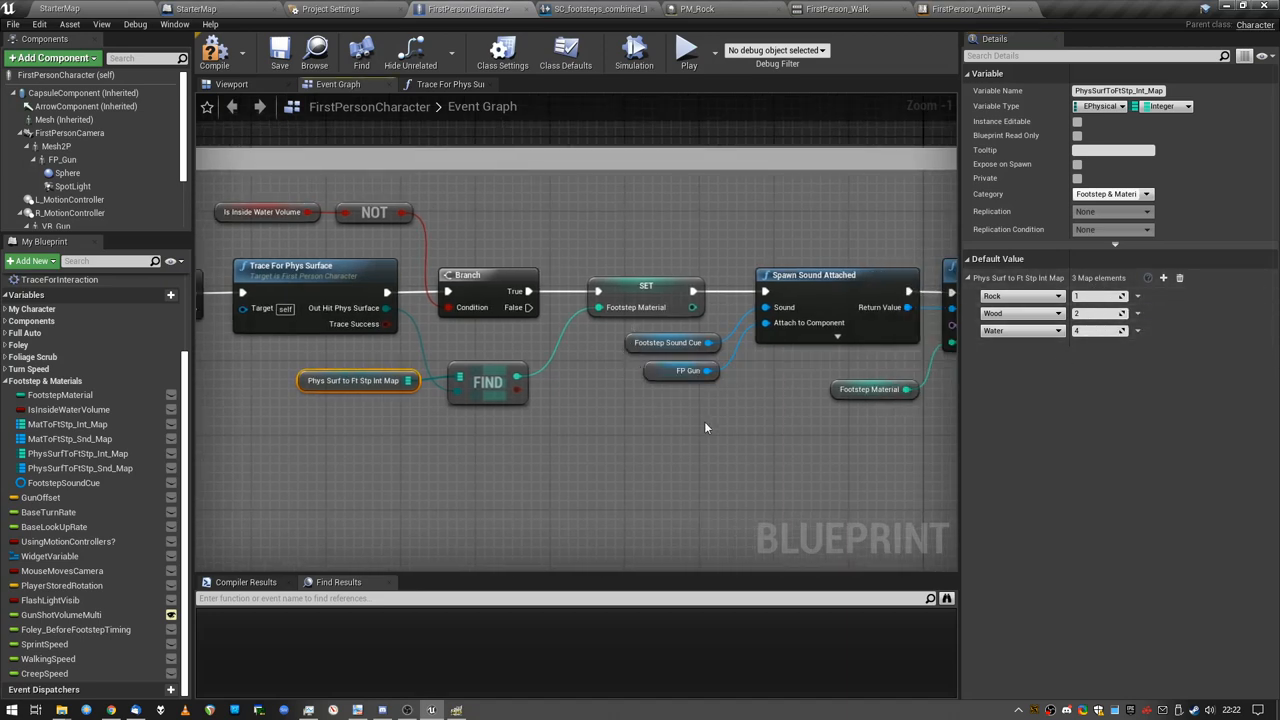
# Step: Scroll the Event Graph to the Switch on EPhysicalSurface spawning Rock and Wood sounds
pyautogui.scroll(-3)
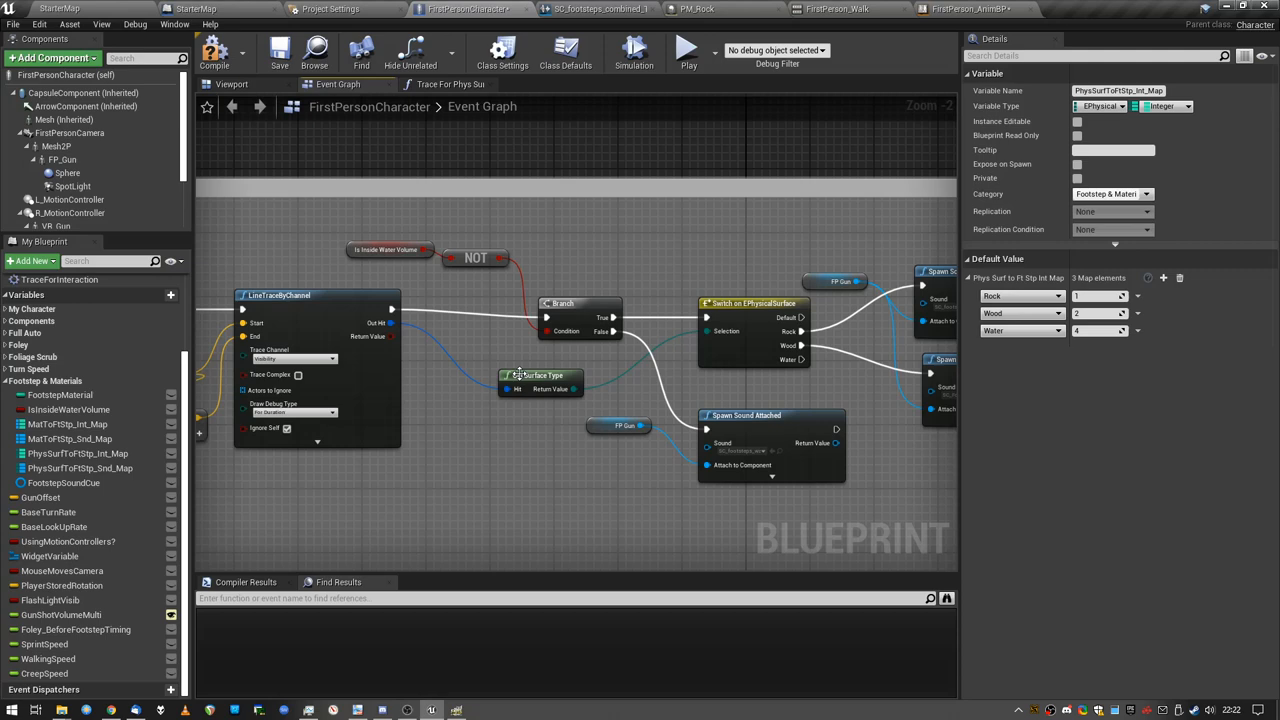
pyautogui.moveTo(750, 303)
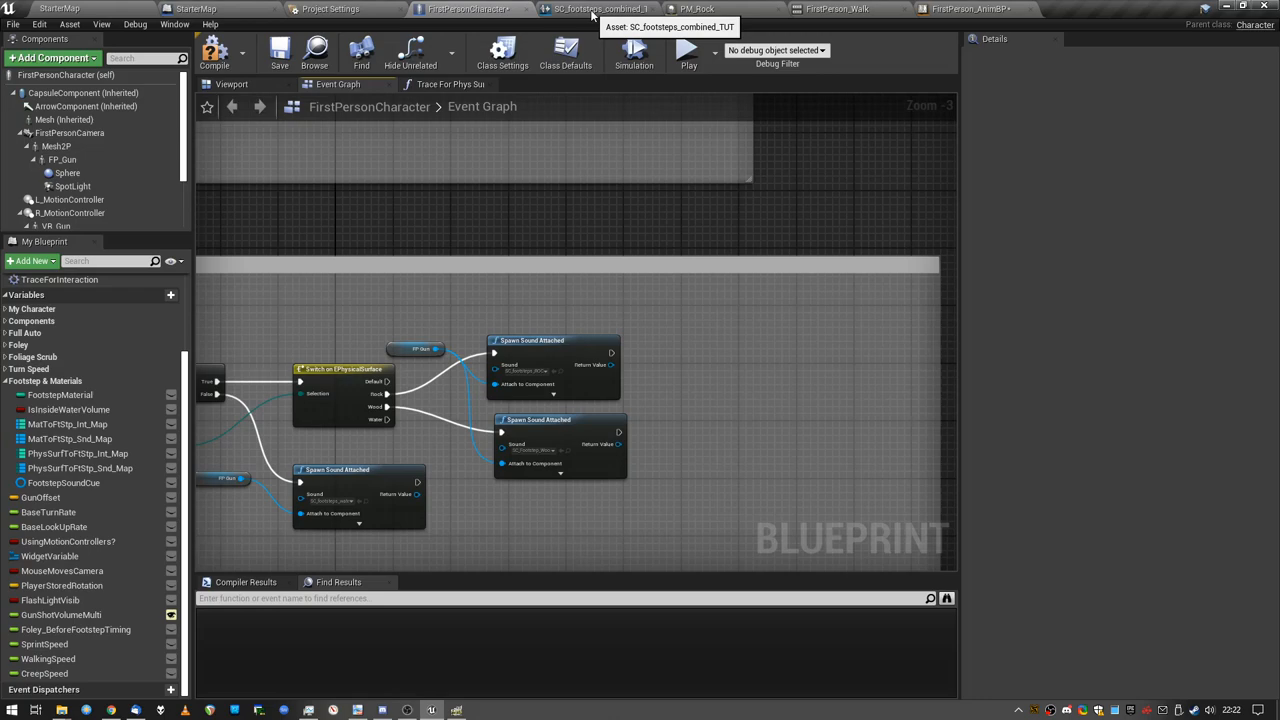
# Step: Inspect the footstep sound cue's surface Switch parameter, then return to FirstPersonCharacter's Trace For Phys Surface graph
pyautogui.click(601, 9)
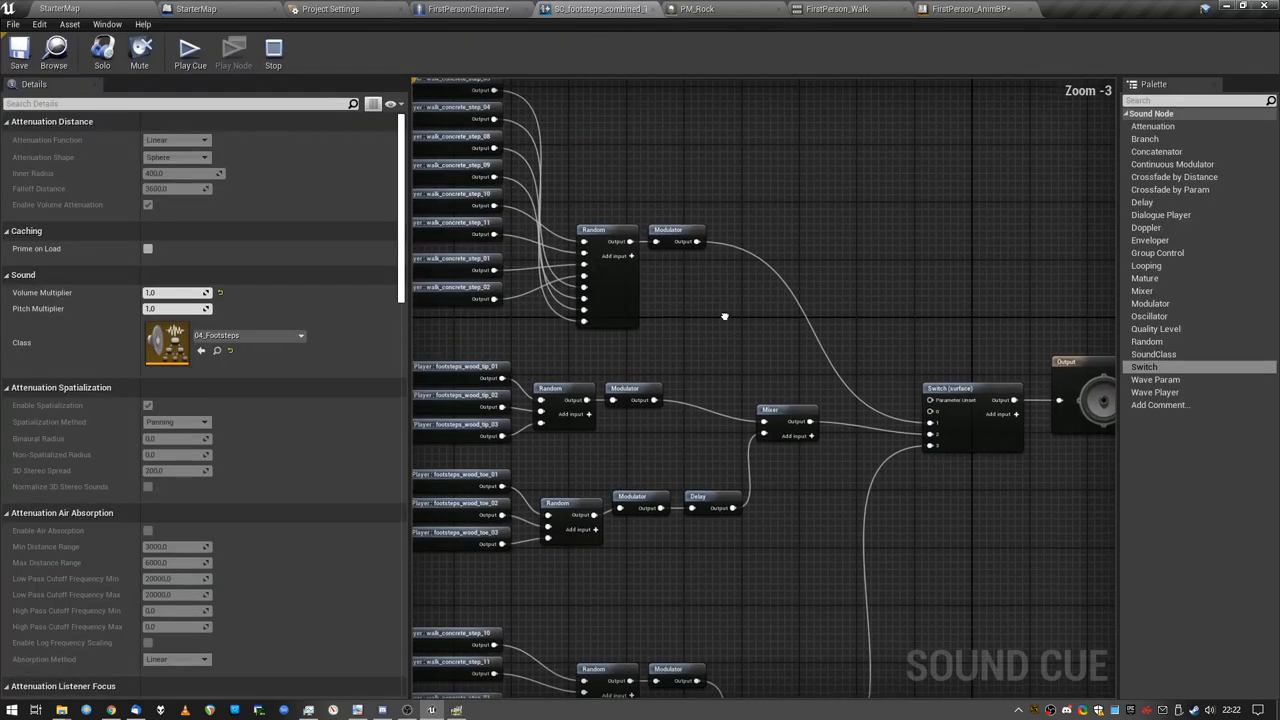
pyautogui.scroll(-3)
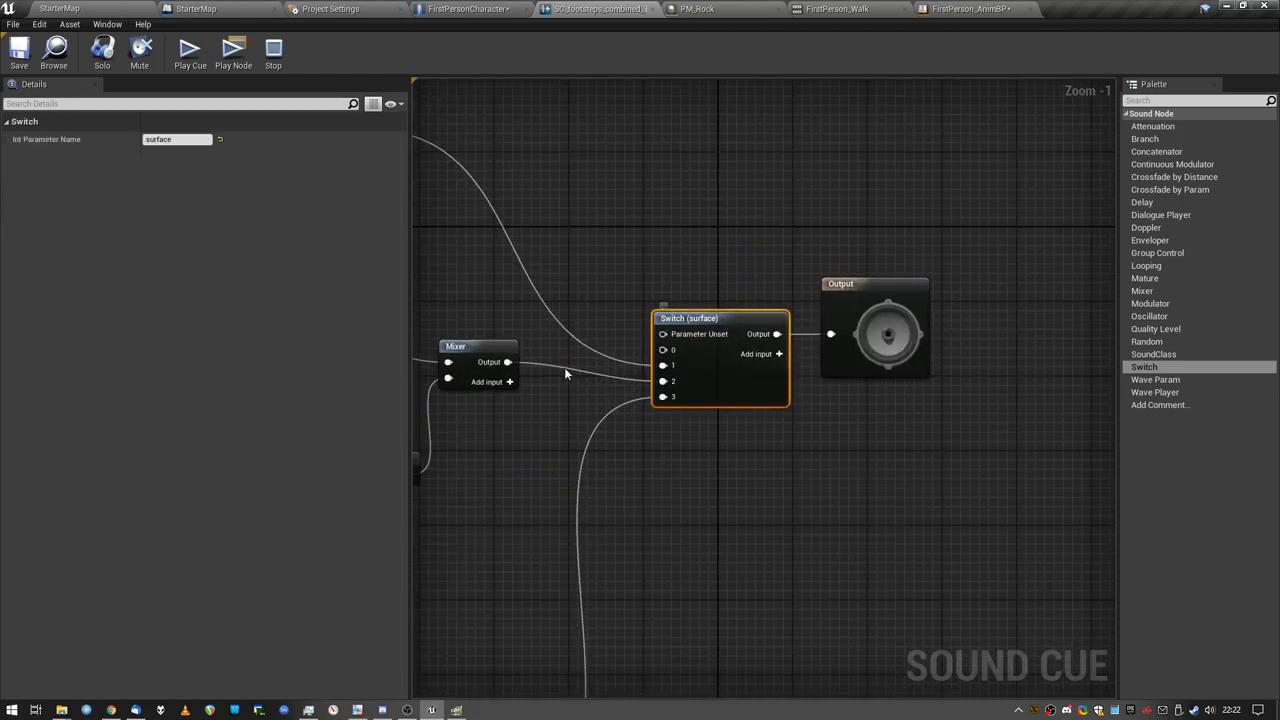
pyautogui.moveTo(672, 318)
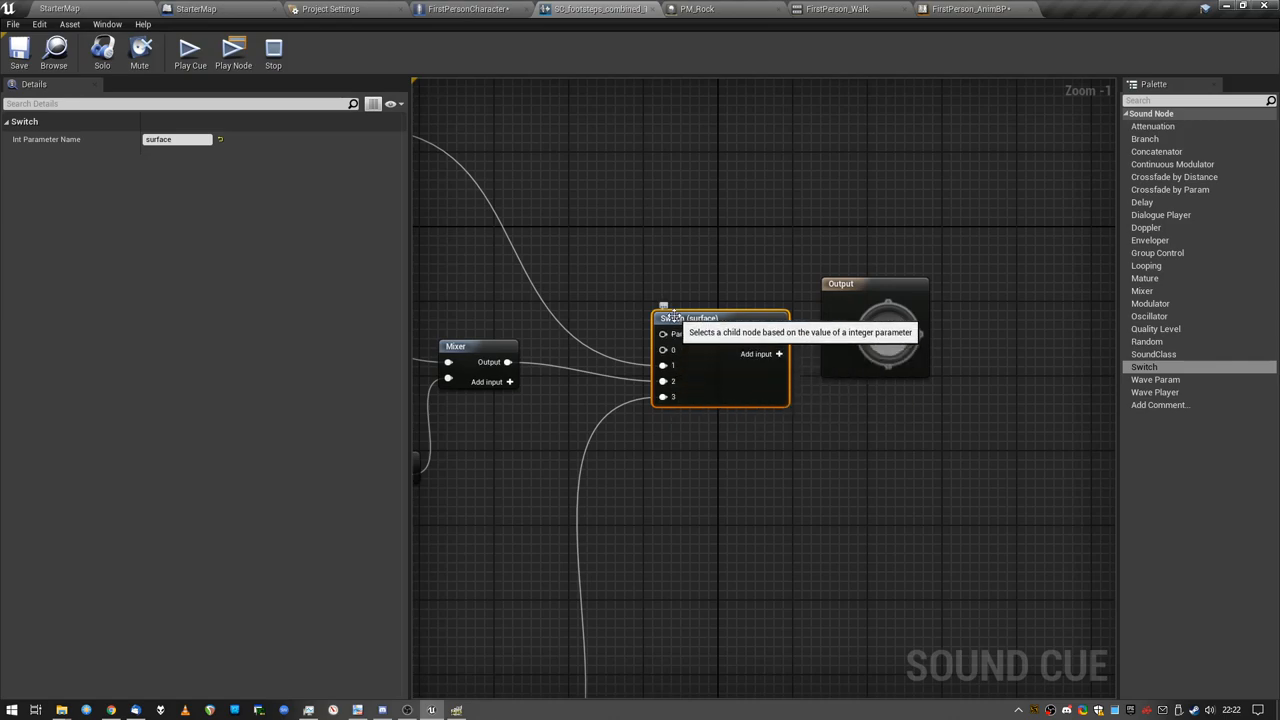
pyautogui.scroll(-3)
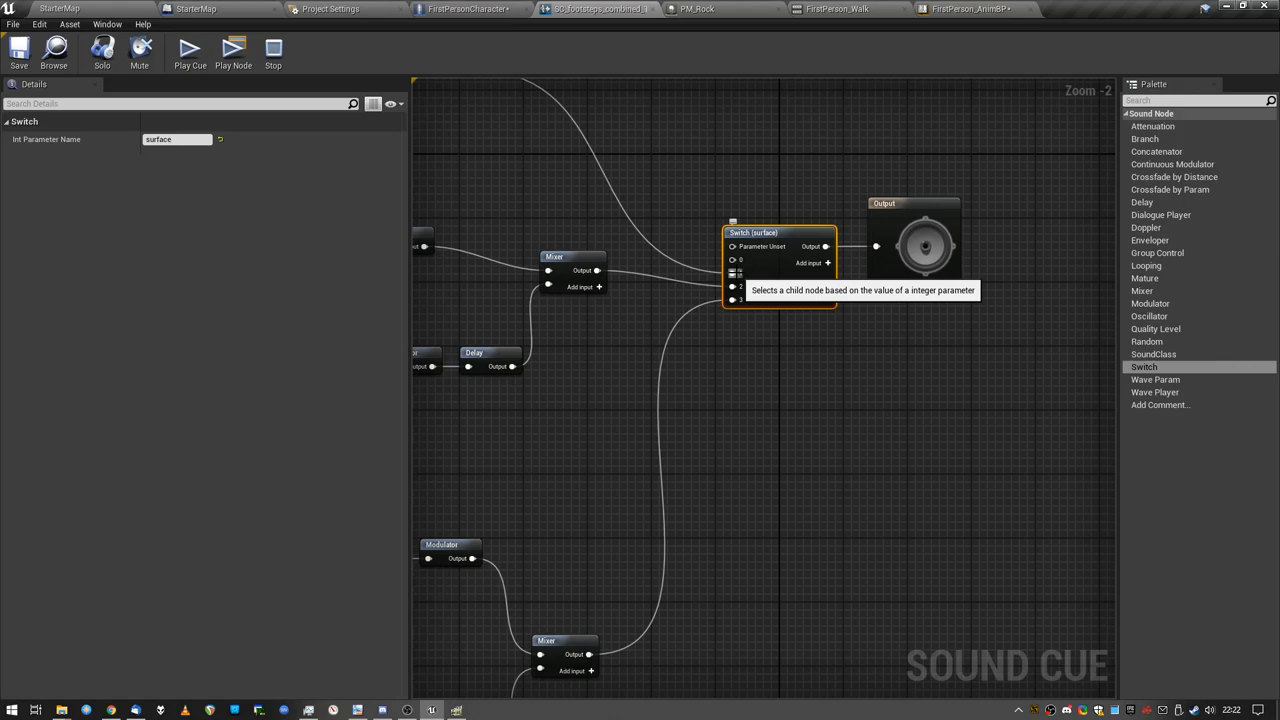
pyautogui.click(470, 9)
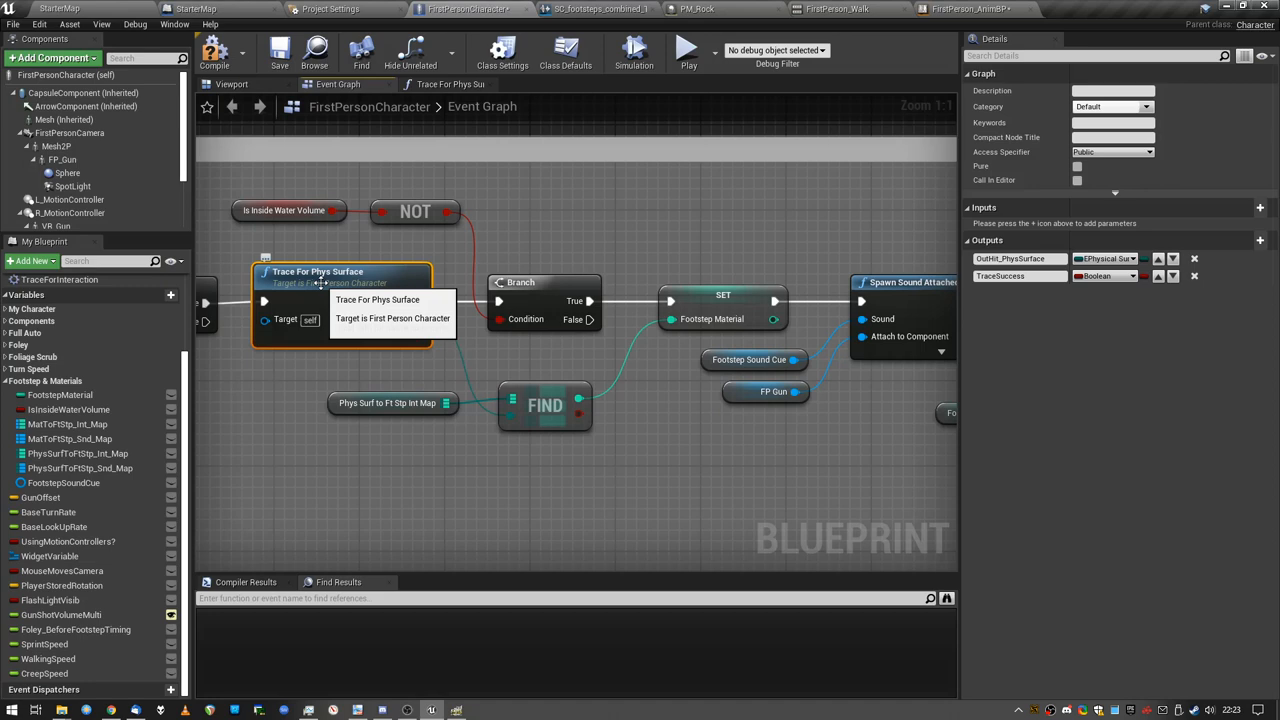
pyautogui.click(390, 403)
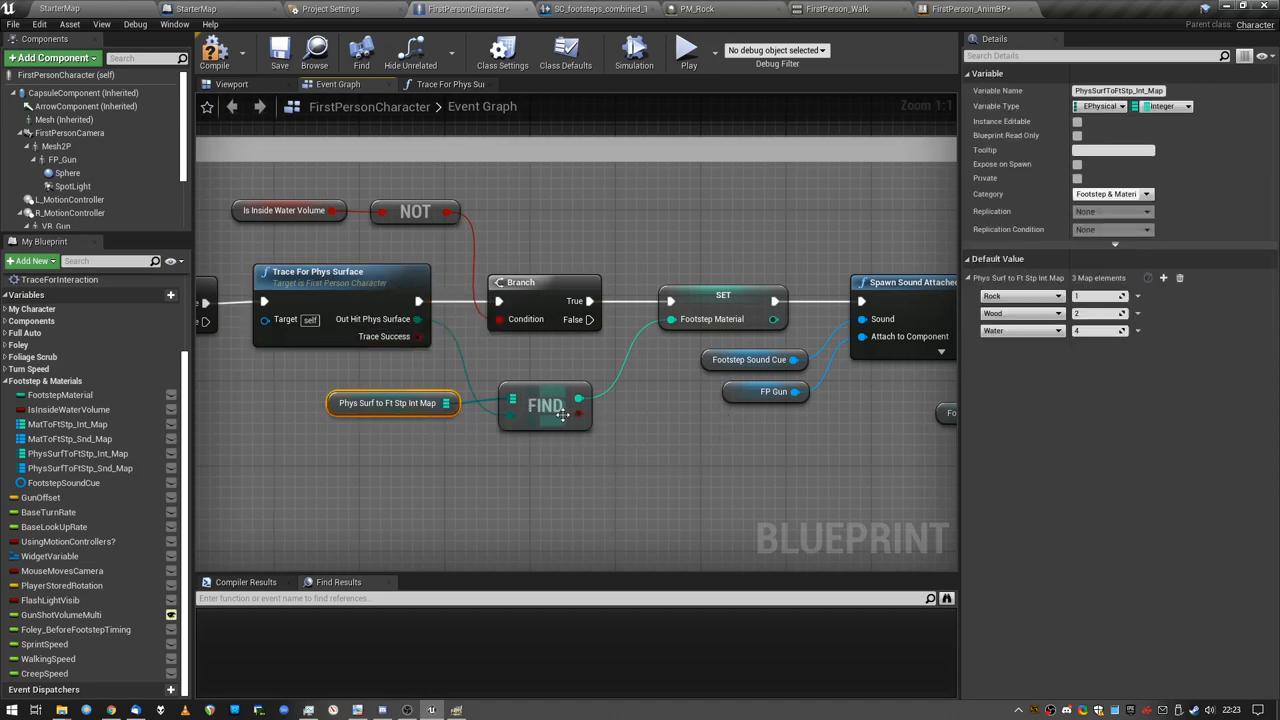
pyautogui.moveTo(545, 402)
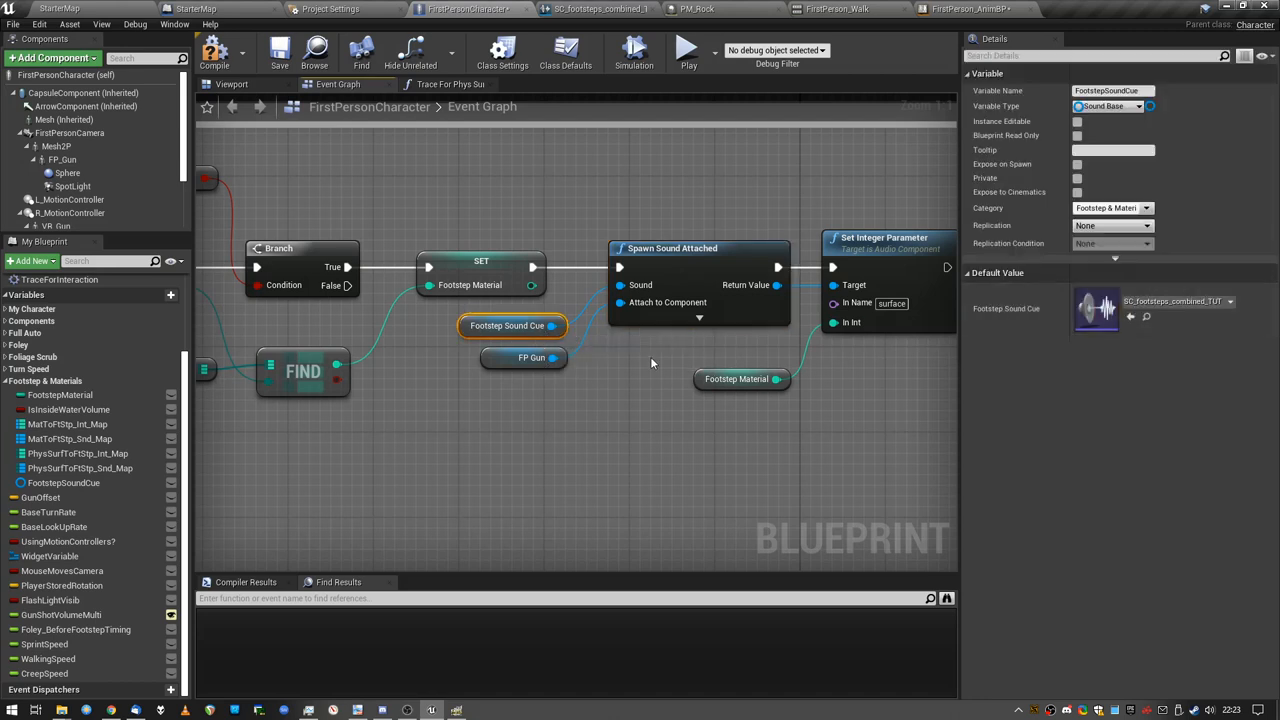
pyautogui.click(531, 357)
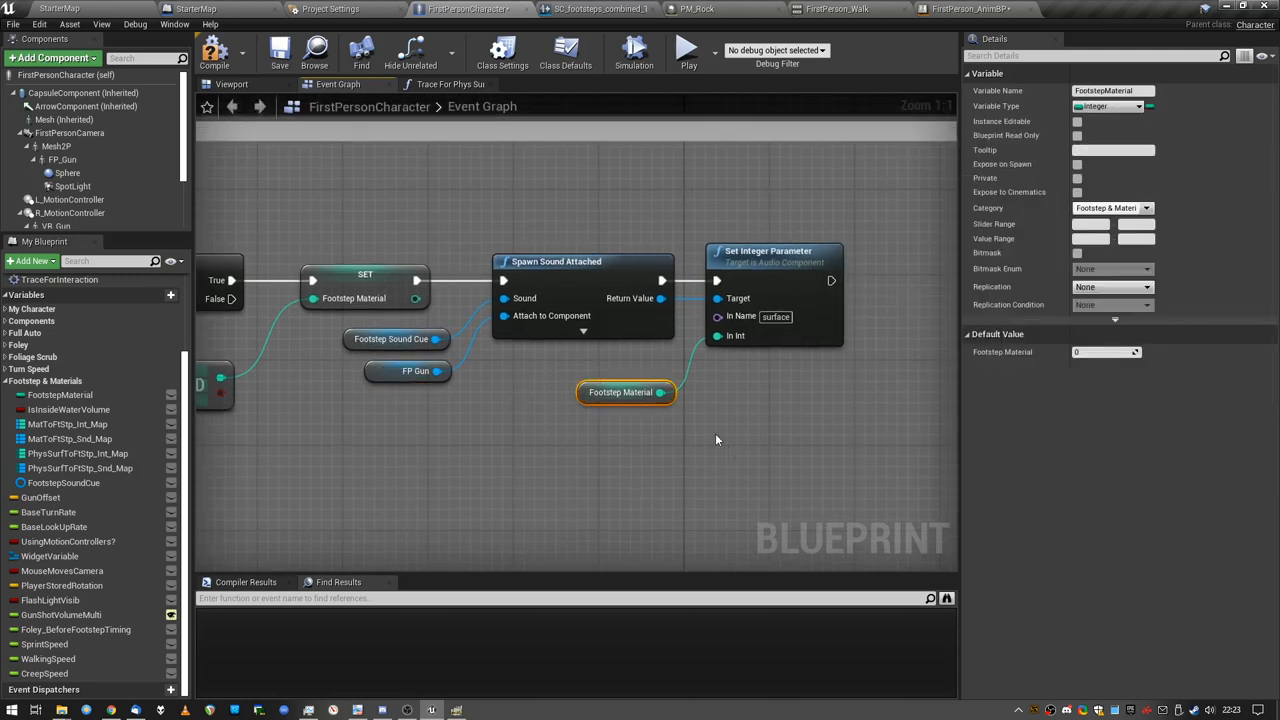
pyautogui.moveTo(765, 252)
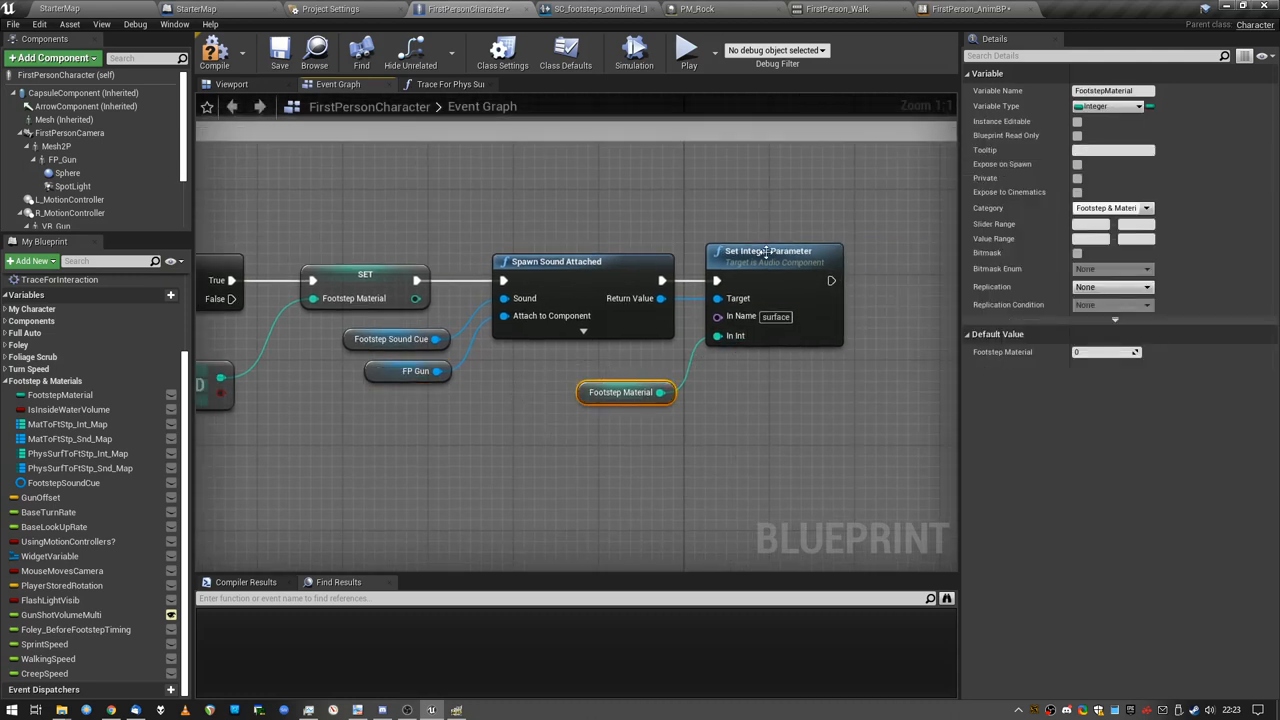
pyautogui.click(770, 251)
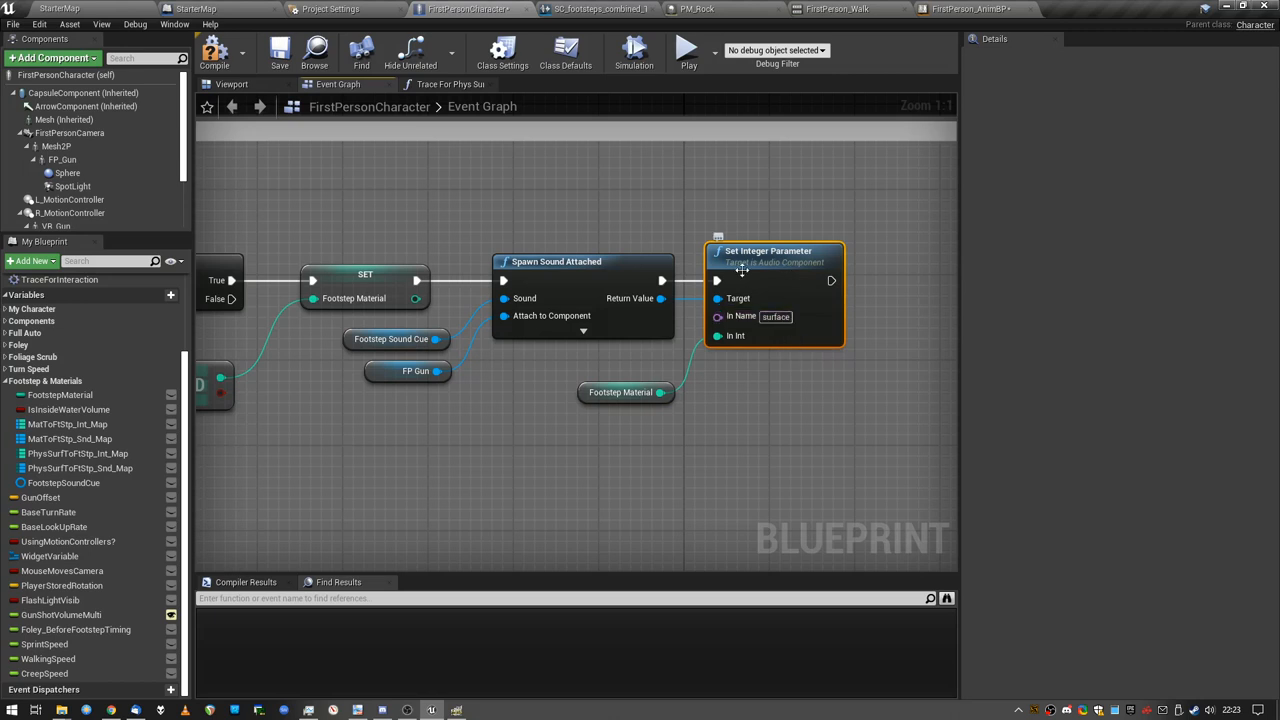
pyautogui.click(620, 392)
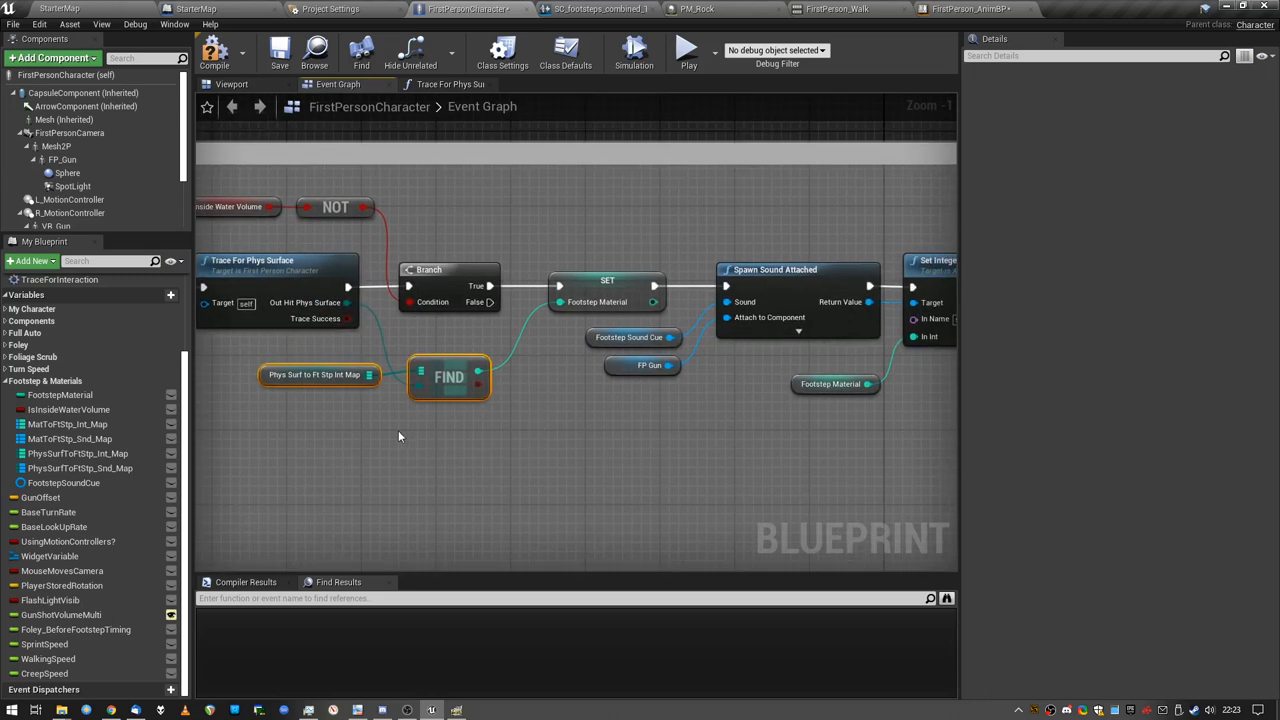
pyautogui.click(314, 374)
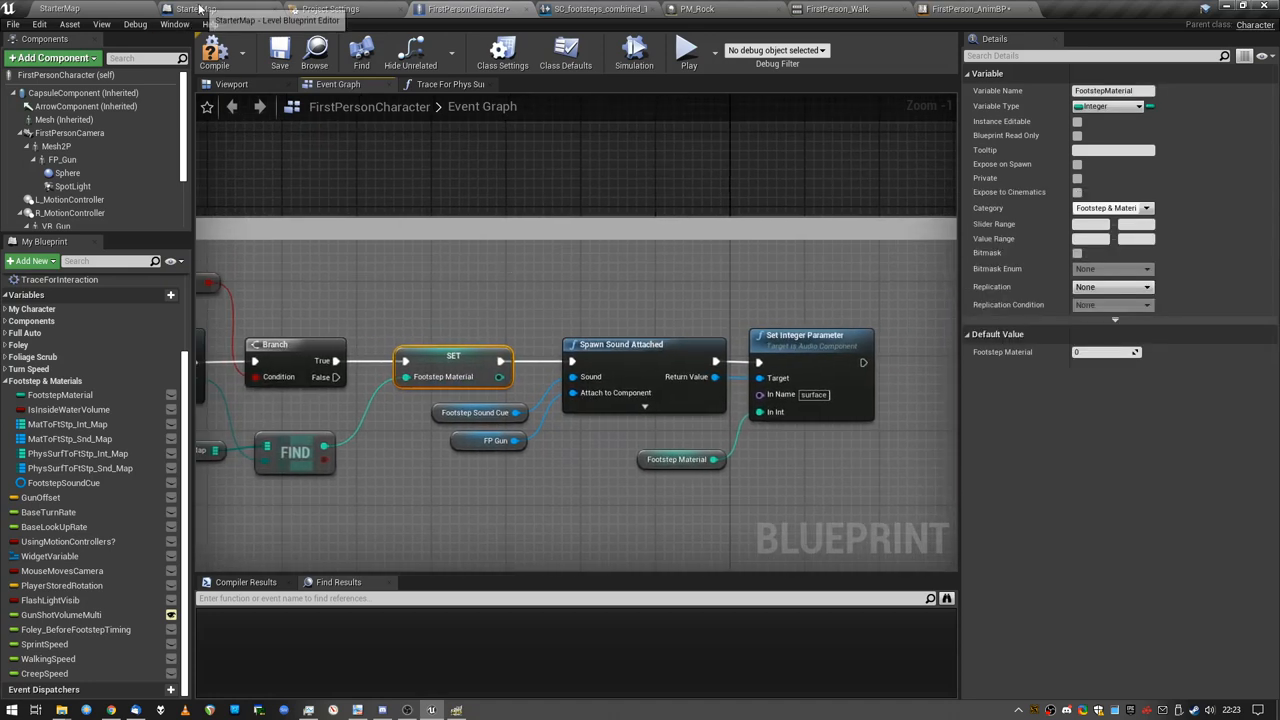
# Step: In the StarterMap Level Blueprint, set Footstep Material on water BeginOverlap to 3 instead of 2
pyautogui.click(196, 9)
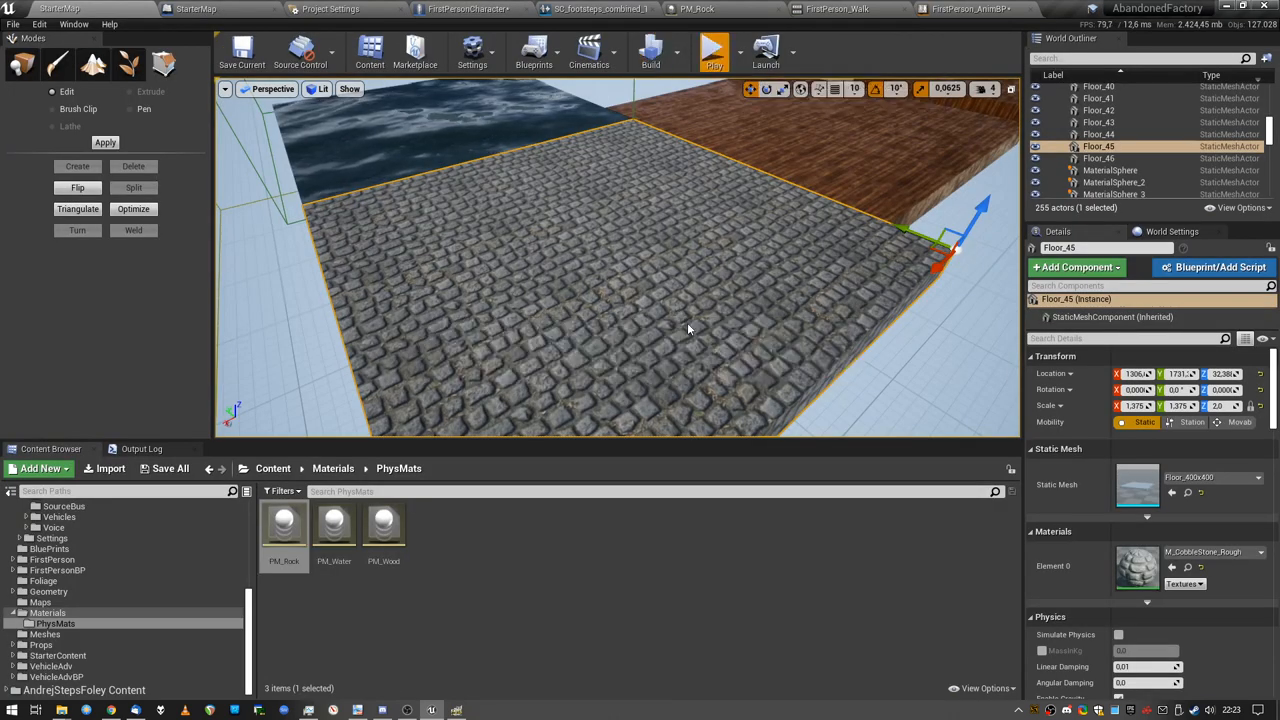
pyautogui.click(713, 50)
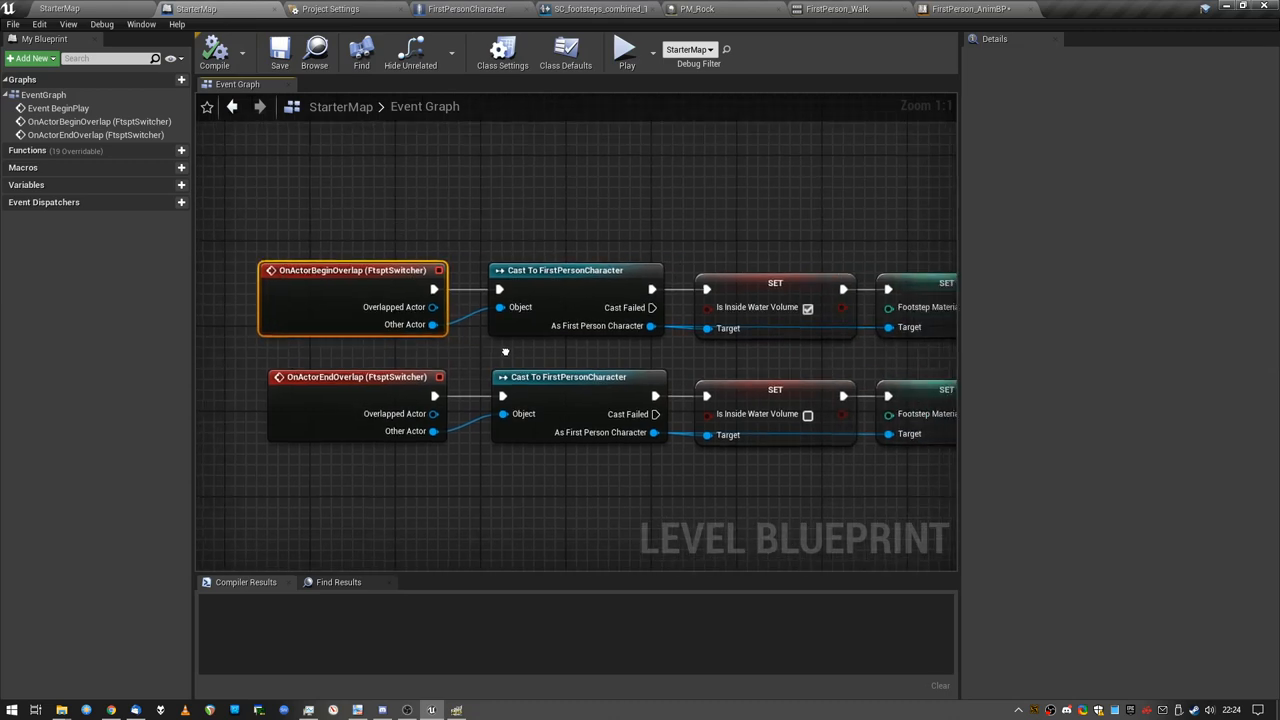
pyautogui.click(575, 270)
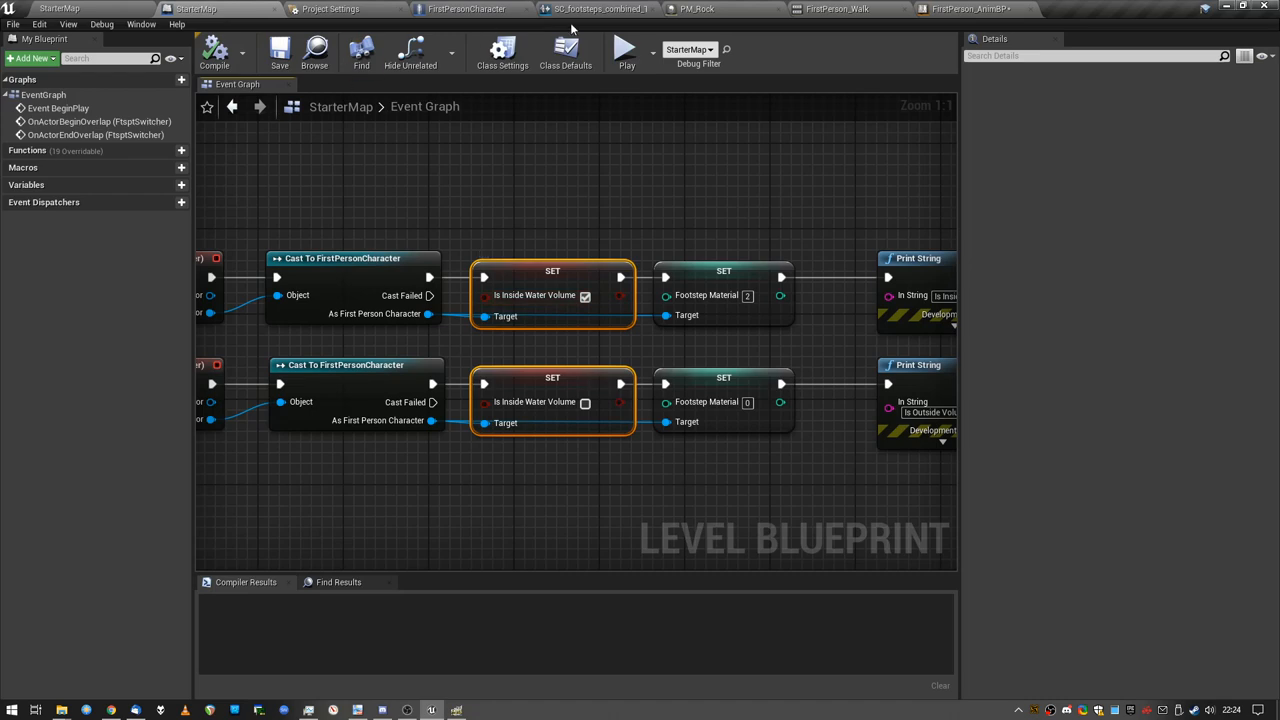
pyautogui.click(467, 9)
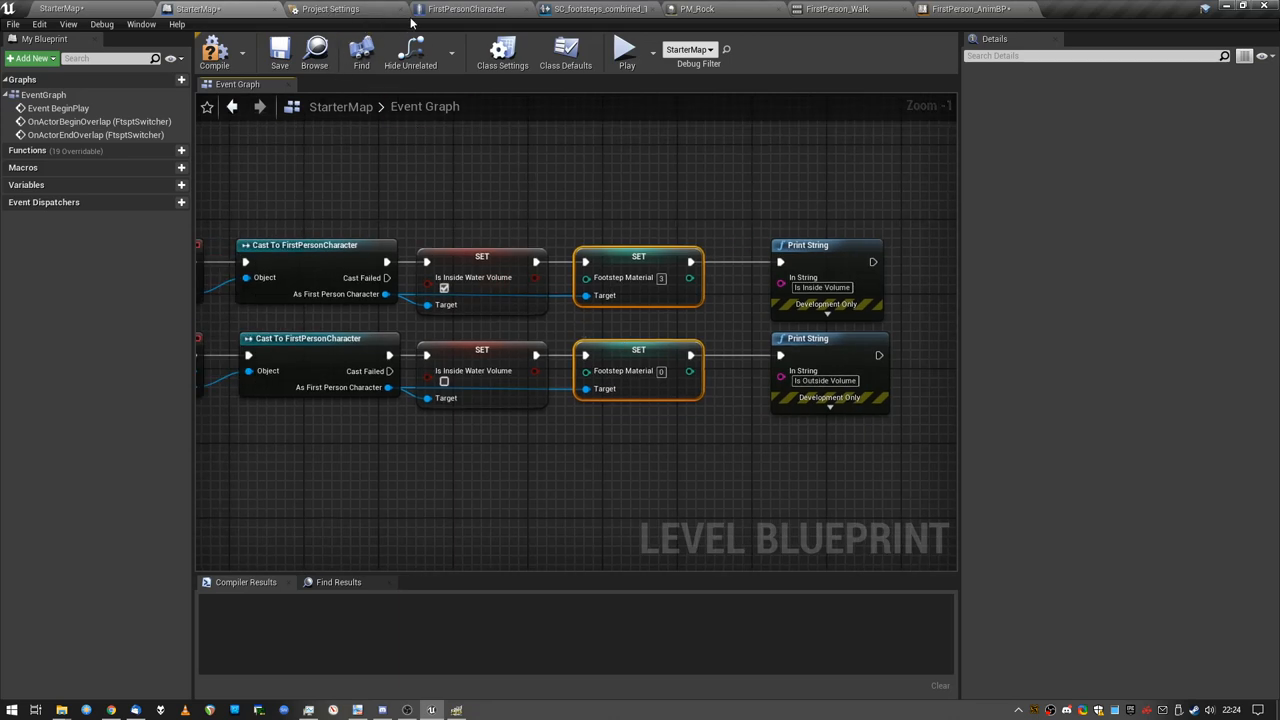
pyautogui.click(465, 9)
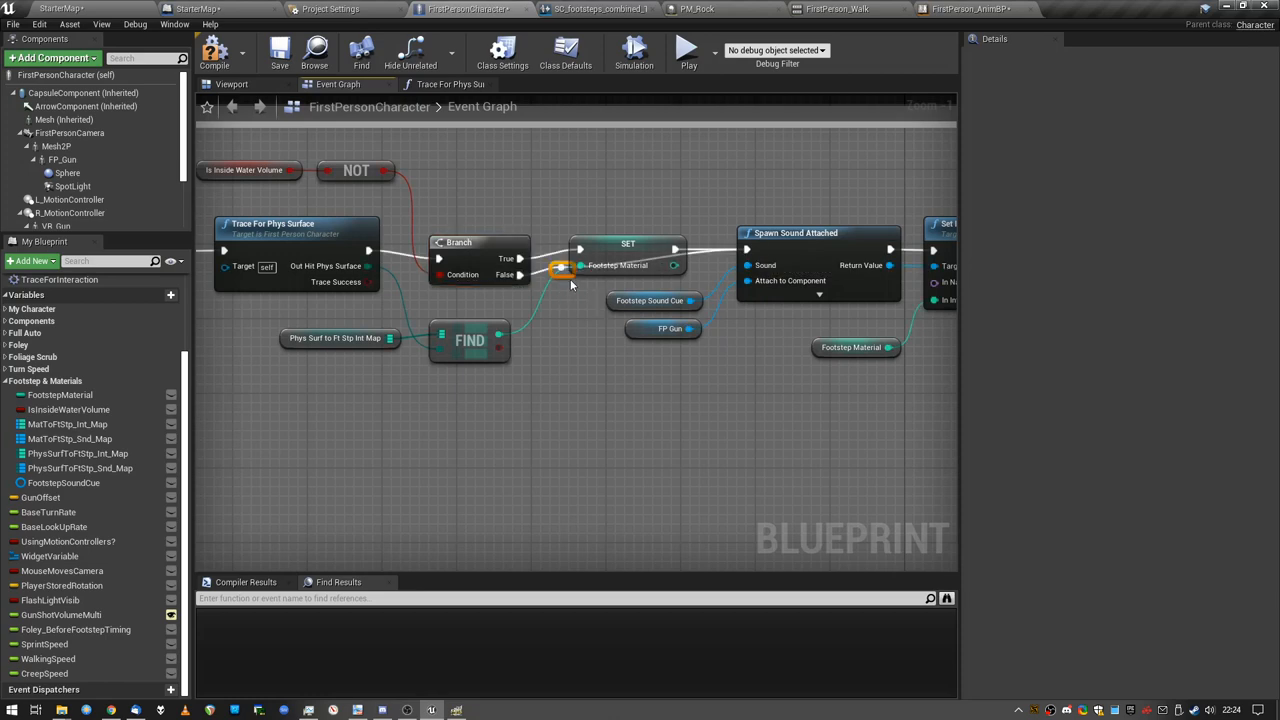
# Step: Wire the Branch False pin to Spawn Sound Attached, then check the FtsptSwitcher water volume
pyautogui.moveTo(563, 271); pyautogui.dragTo(647, 381)
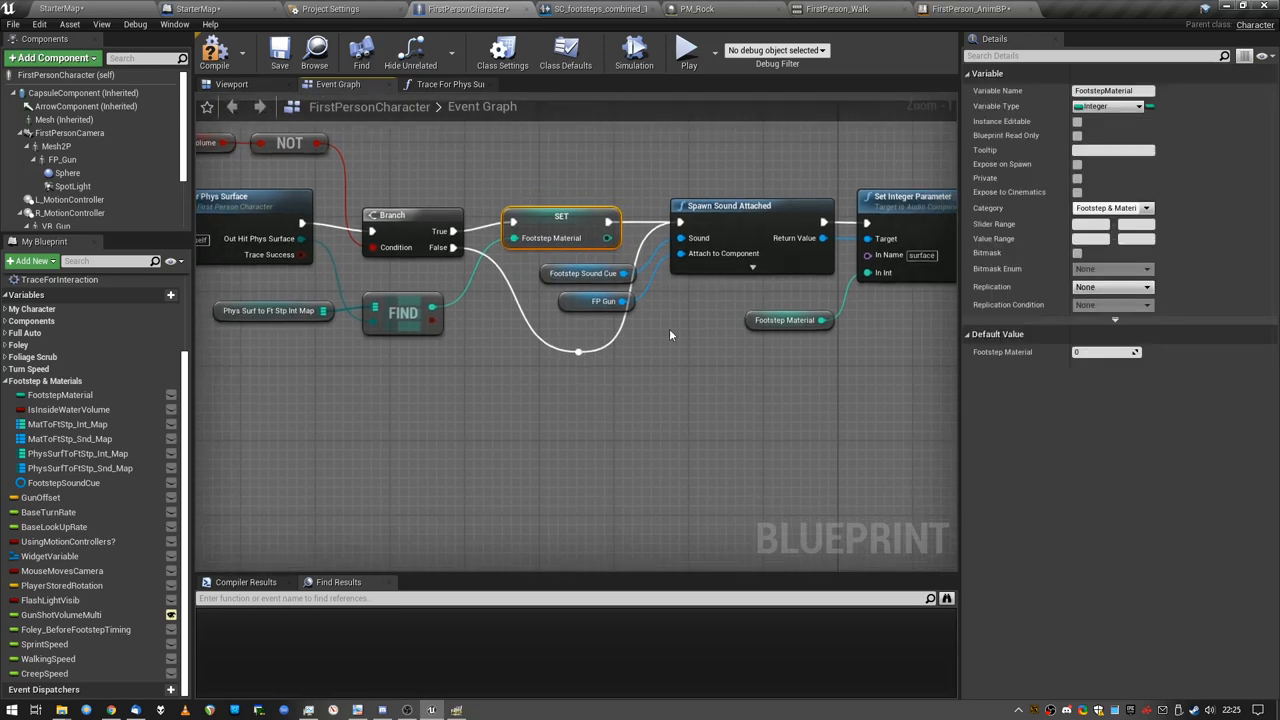
pyautogui.click(728, 205)
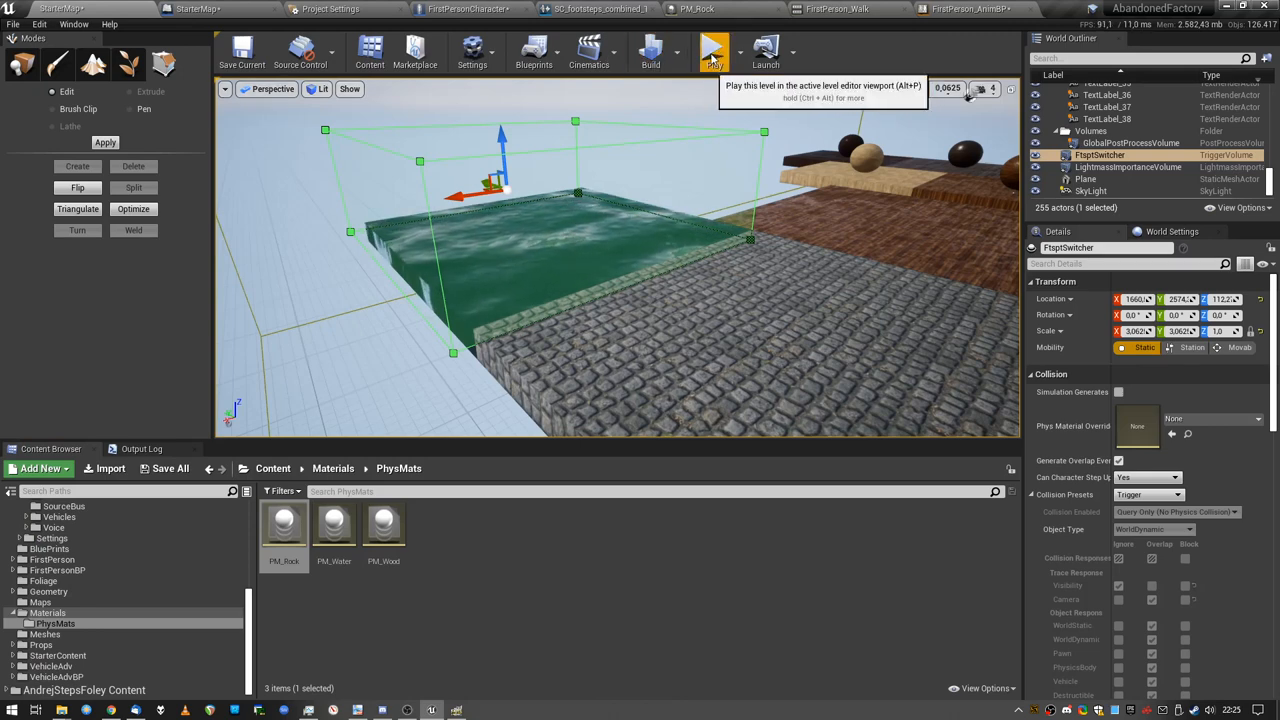
pyautogui.click(600, 9)
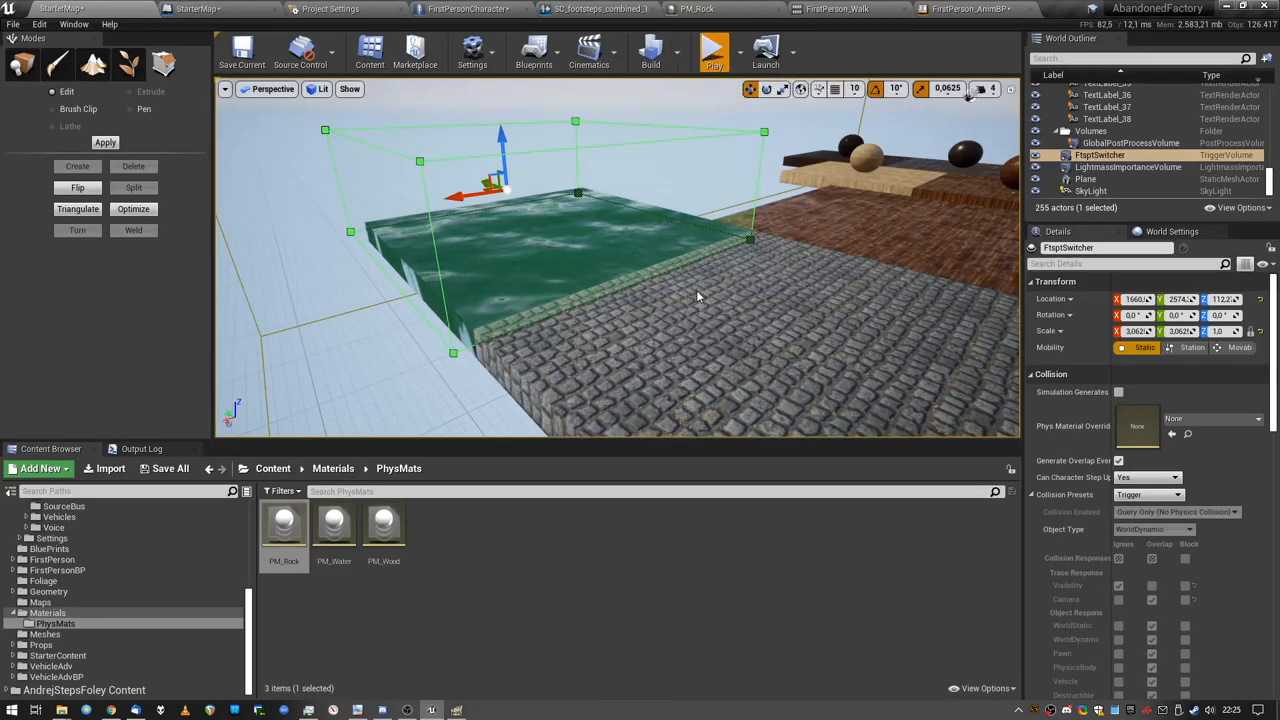
pyautogui.click(713, 50)
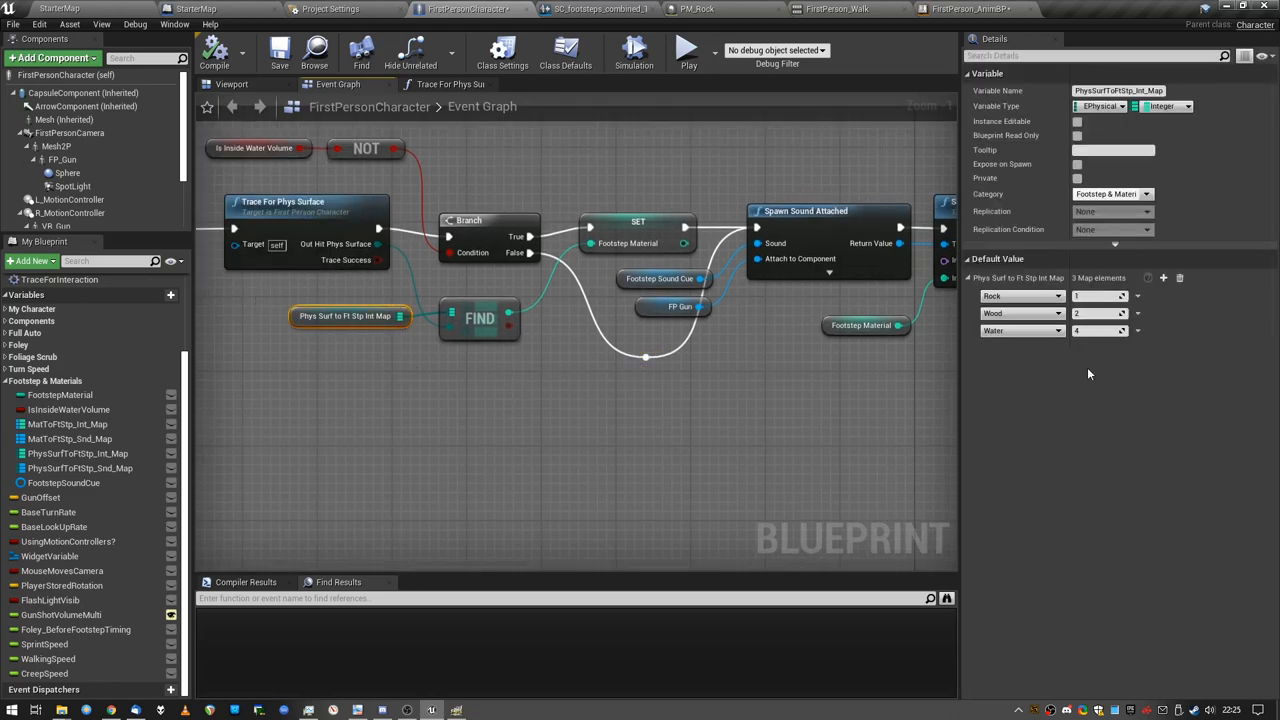
pyautogui.moveTo(415, 364)
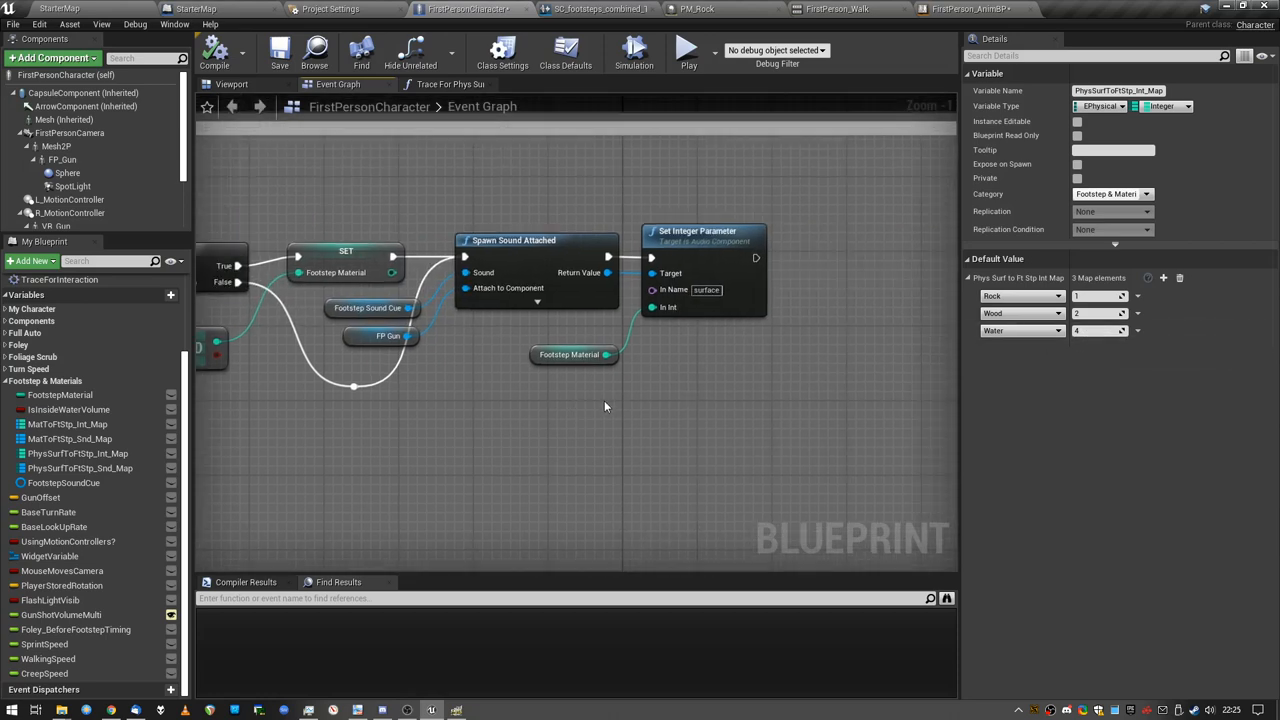
pyautogui.moveTo(220, 18)
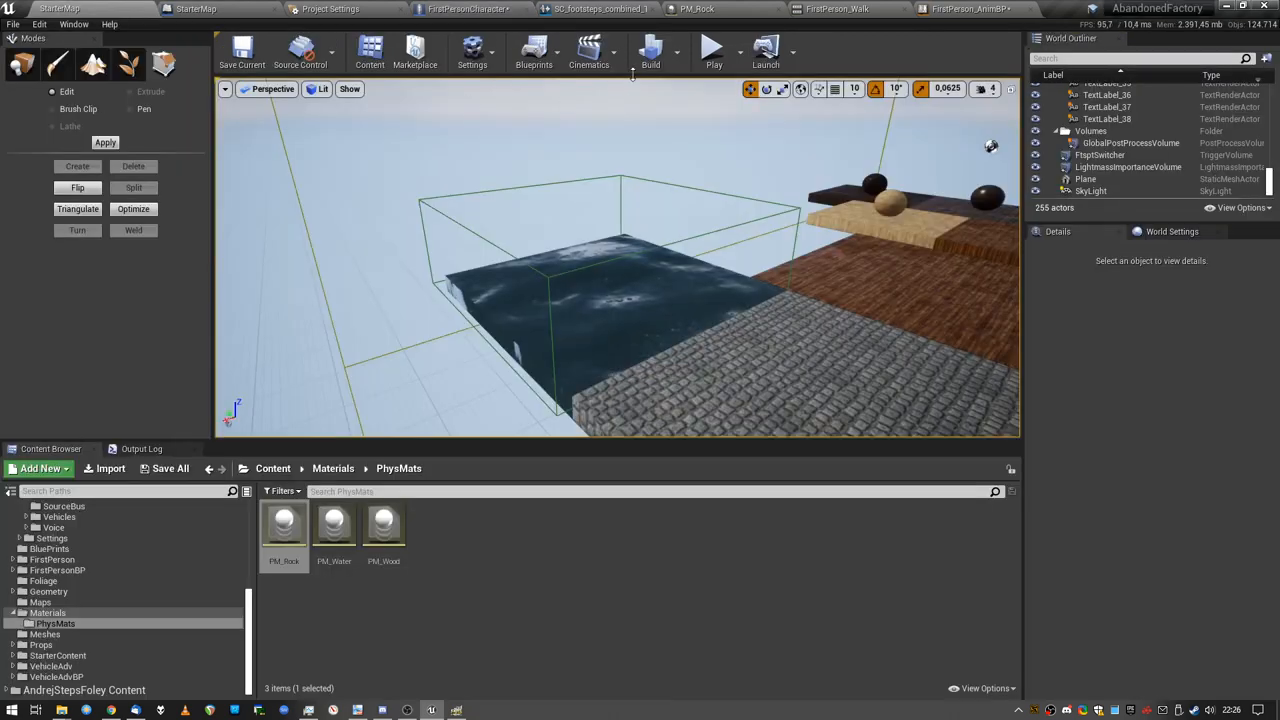
pyautogui.click(713, 50)
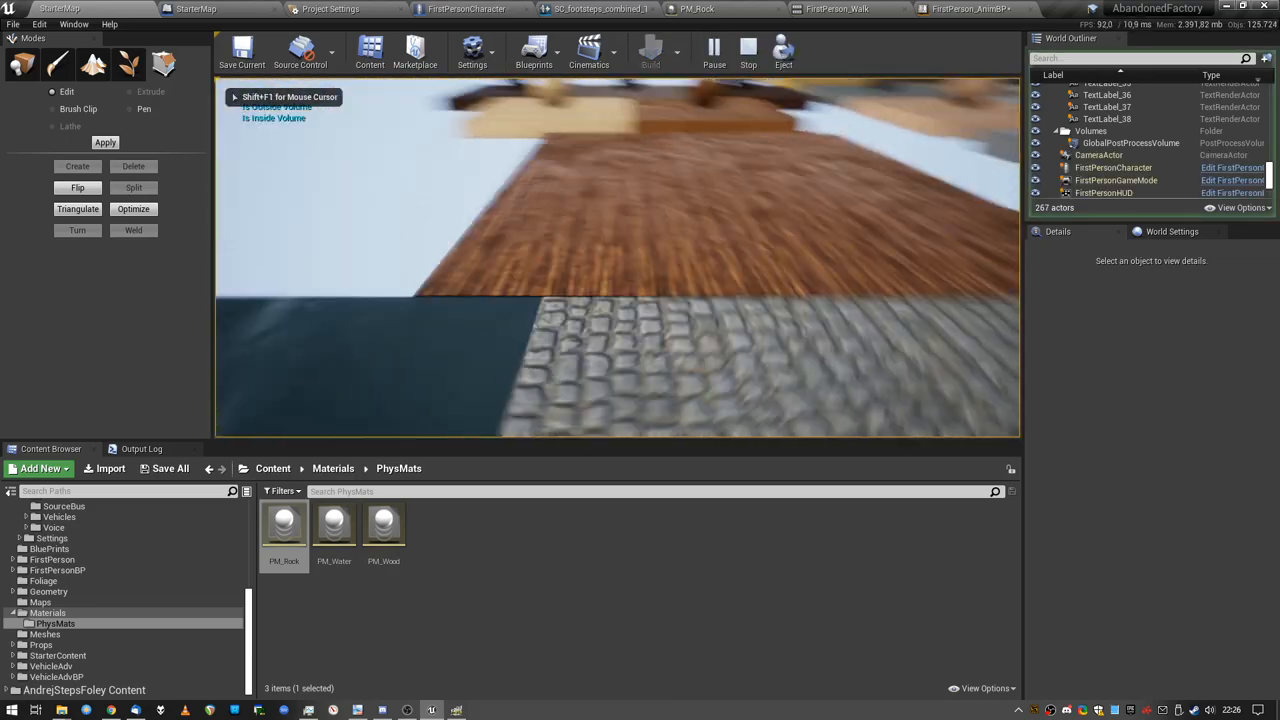
pyautogui.click(600, 9)
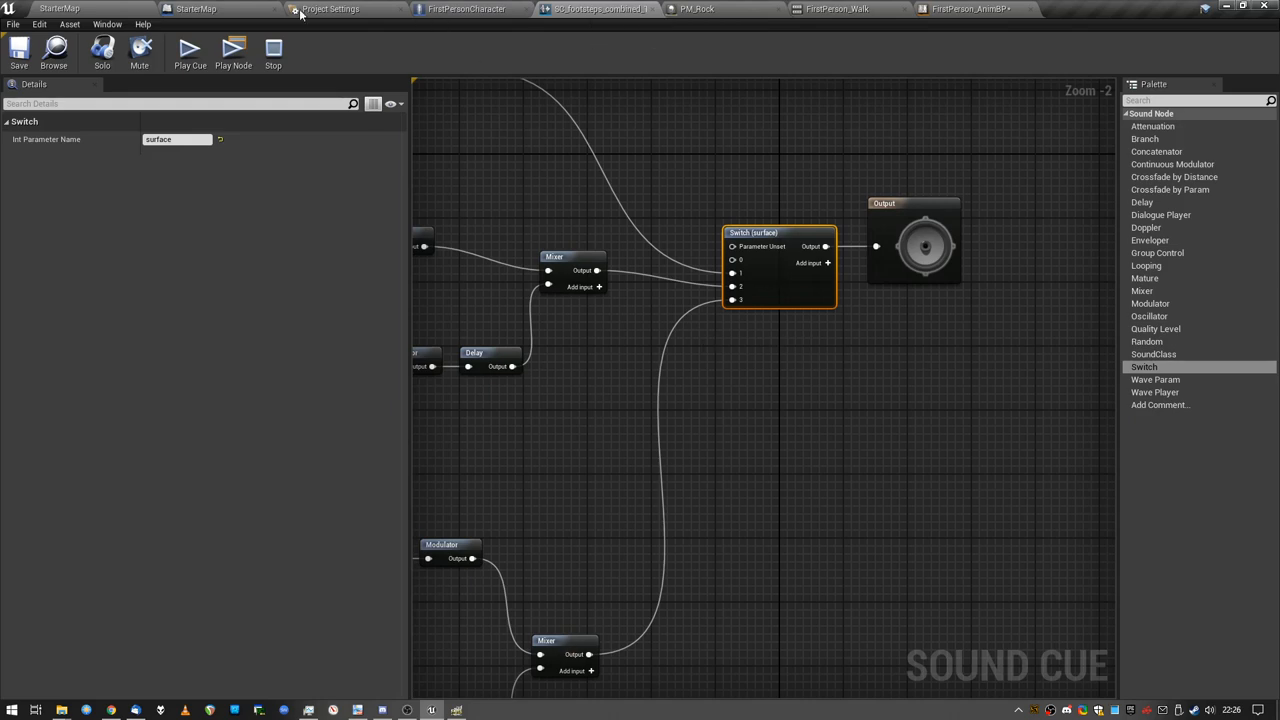
pyautogui.click(467, 8)
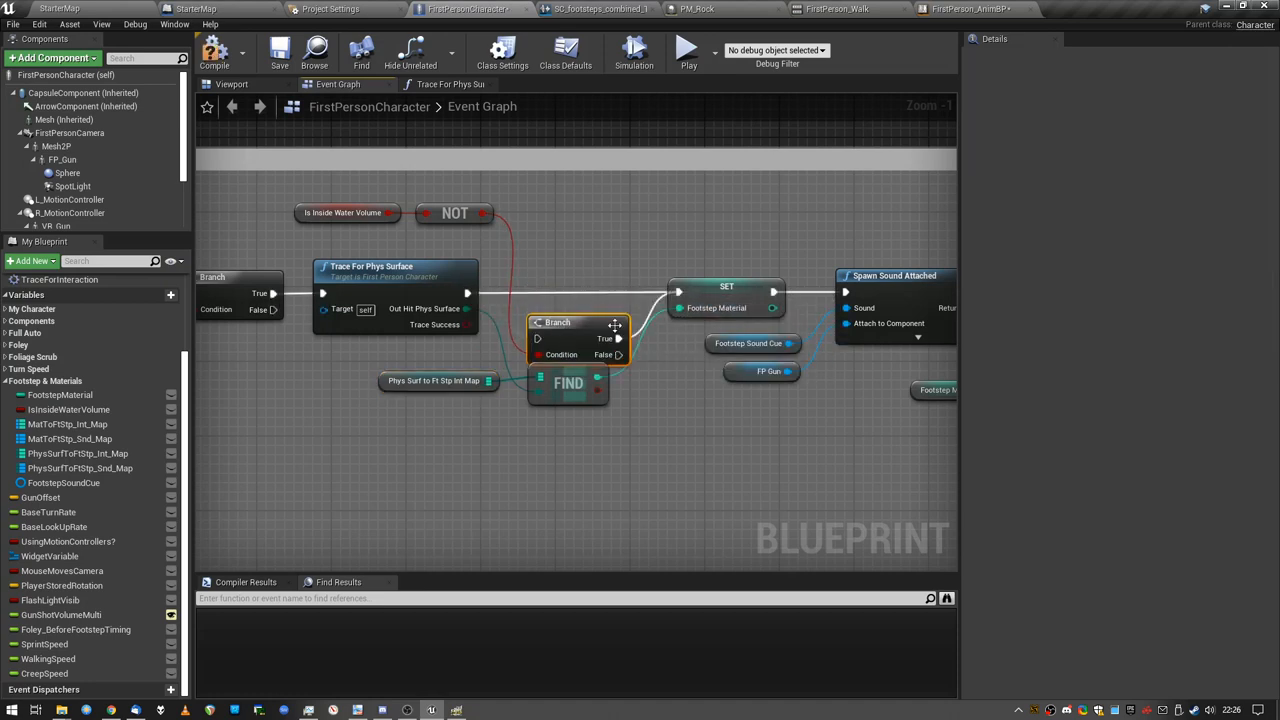
pyautogui.moveTo(557, 322); pyautogui.dragTo(567, 210)
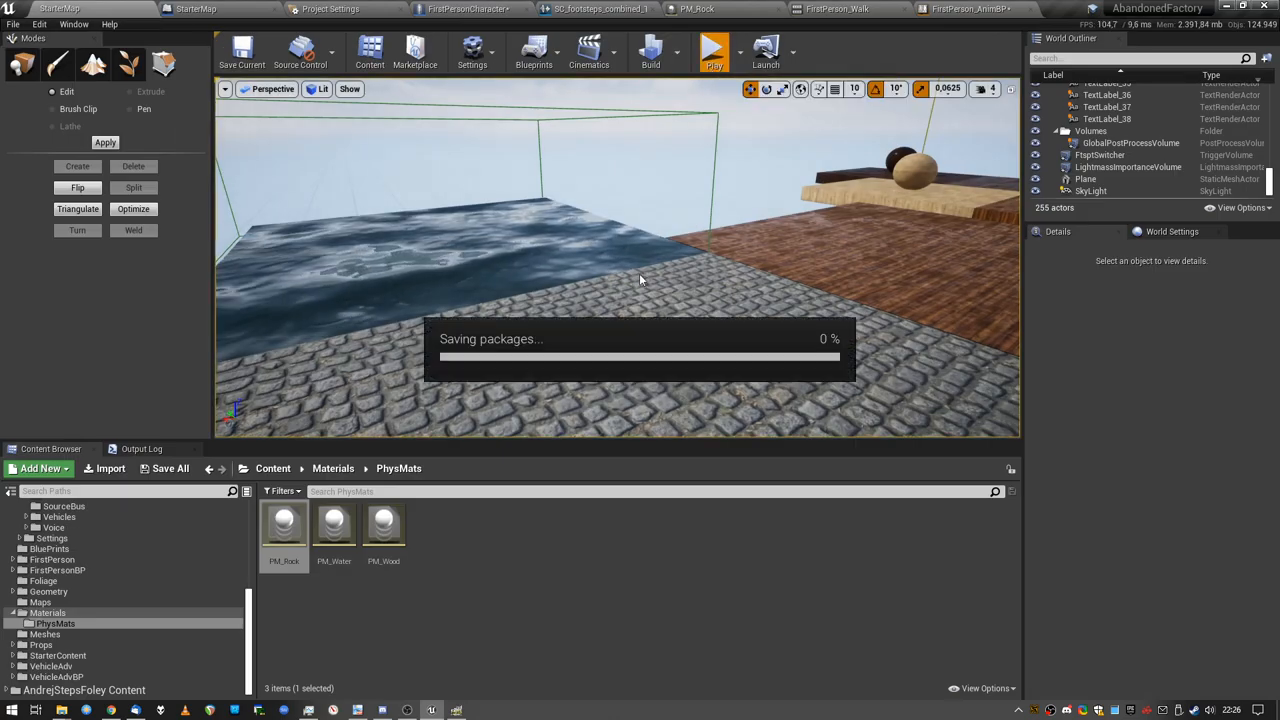
pyautogui.click(713, 50)
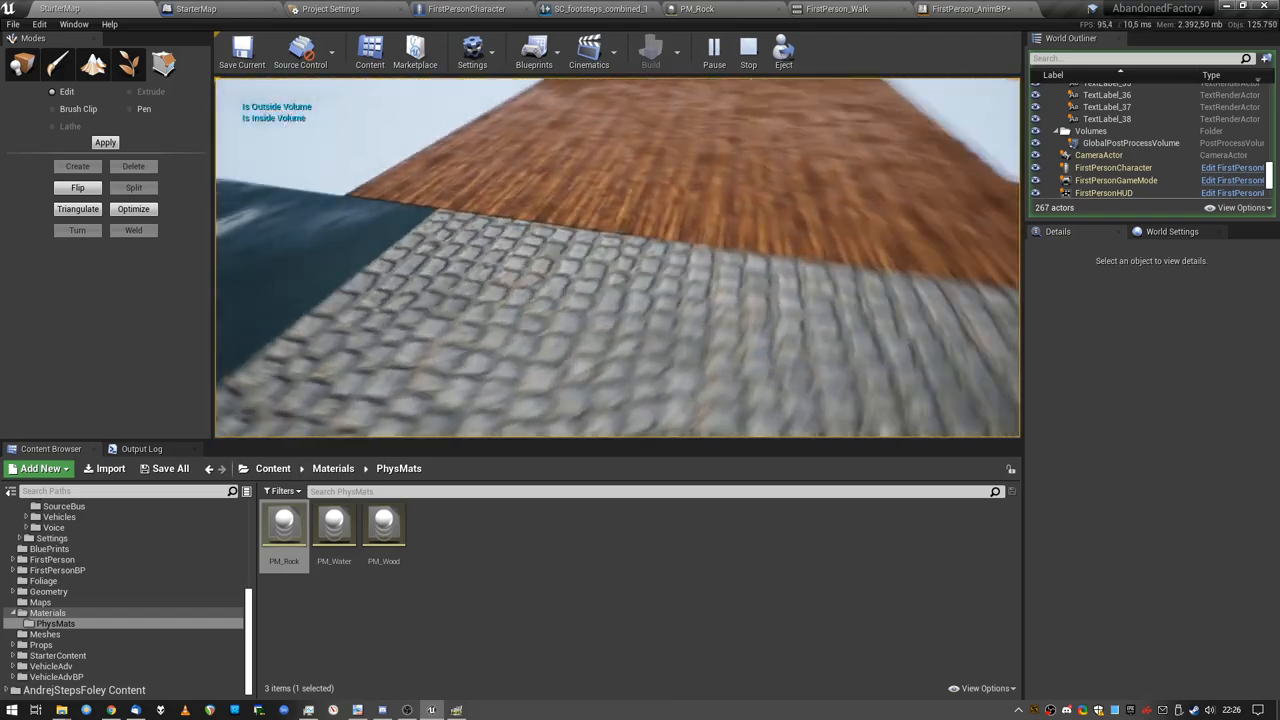
pyautogui.click(748, 47)
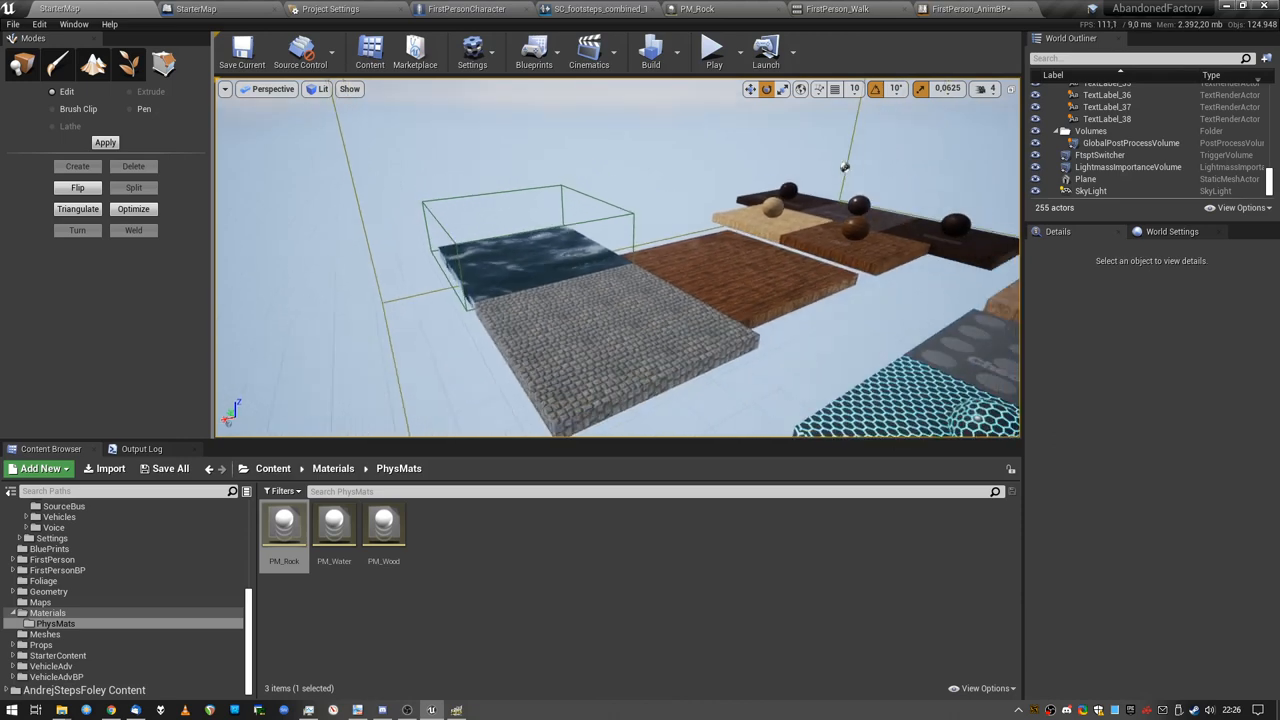
# Step: Review the Level Blueprint's water overlap SET values, then view the full FirstPersonCharacter footstep chain
pyautogui.click(467, 8)
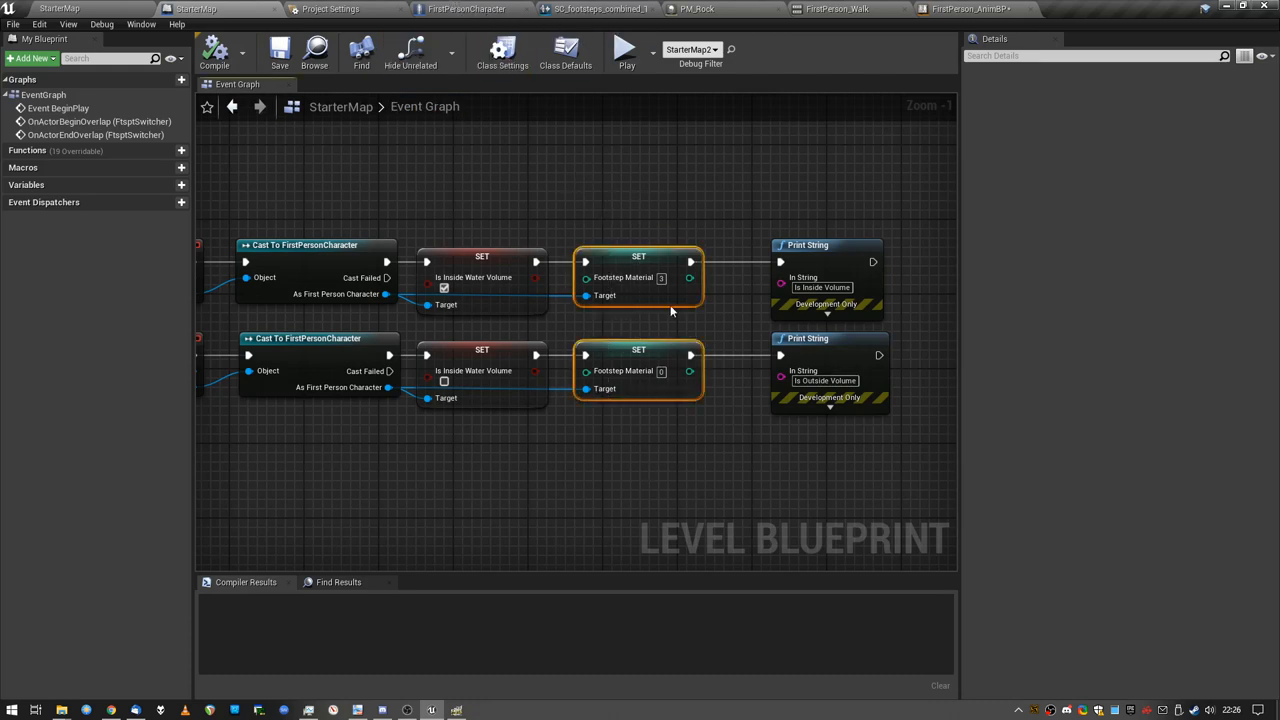
pyautogui.click(600, 9)
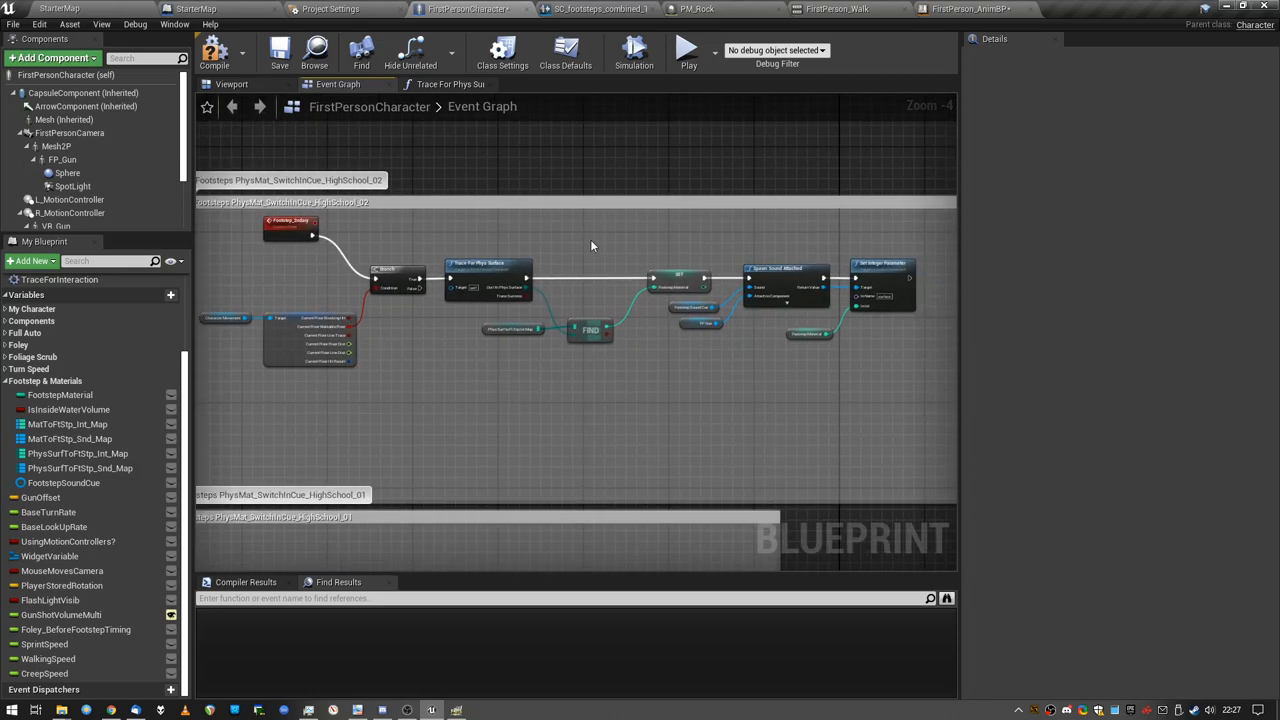
pyautogui.moveTo(891, 229)
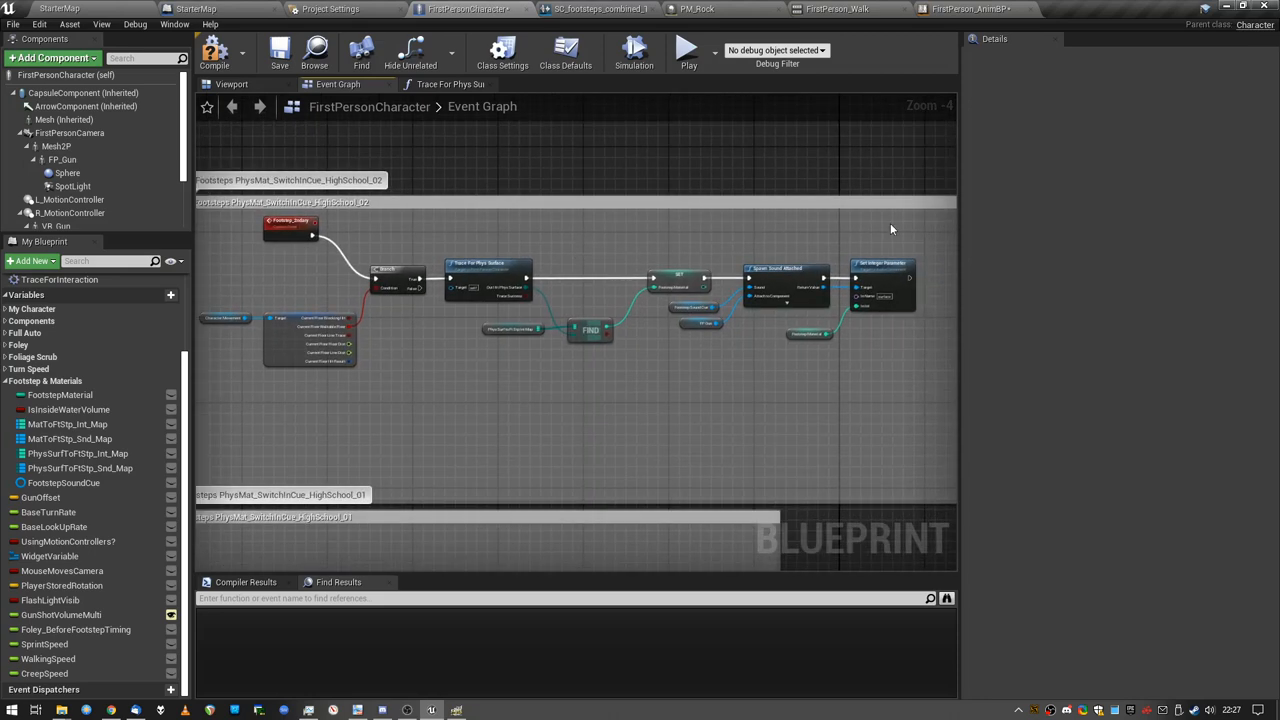